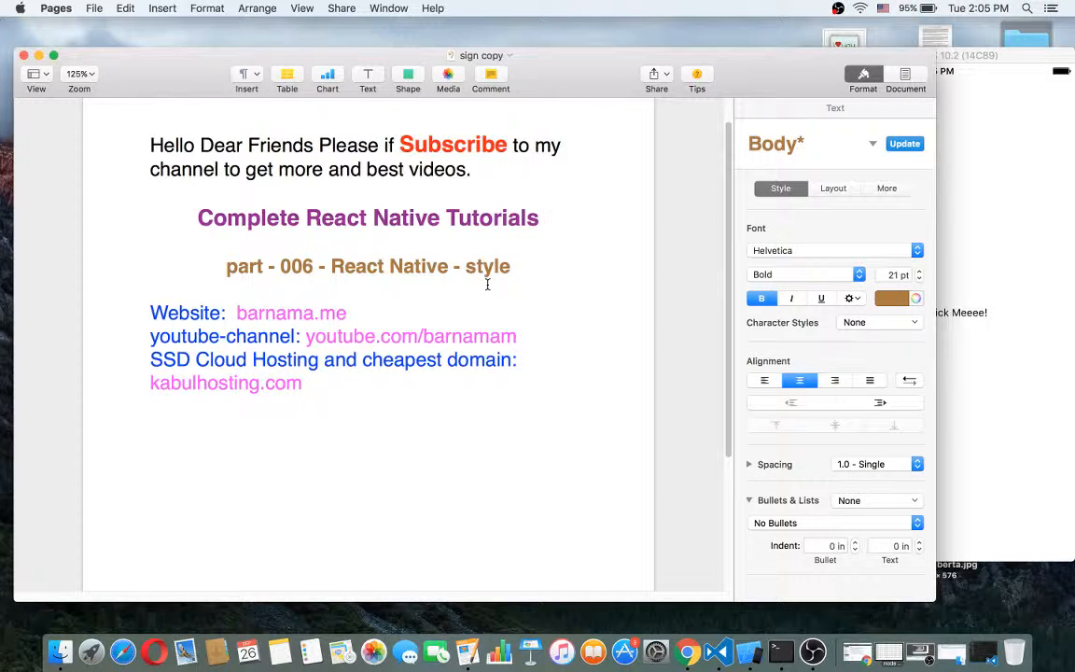
mouse_move(436, 289)
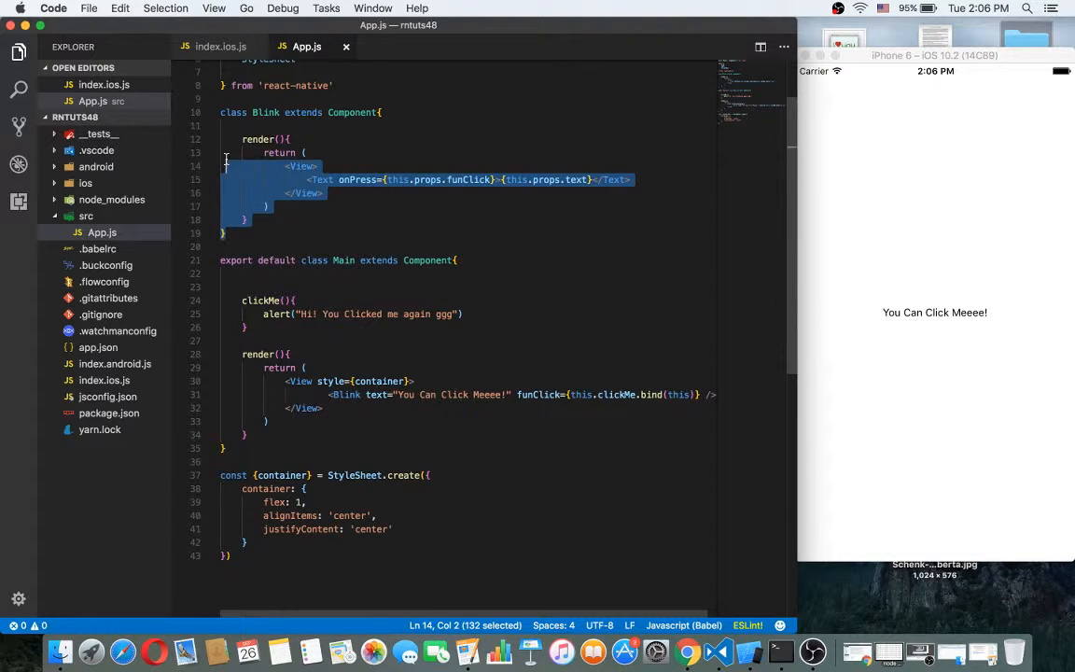
- Delete the Blink component class and clickMe handler, leaving an empty View in render
left_click_drag(226, 166, 221, 112)
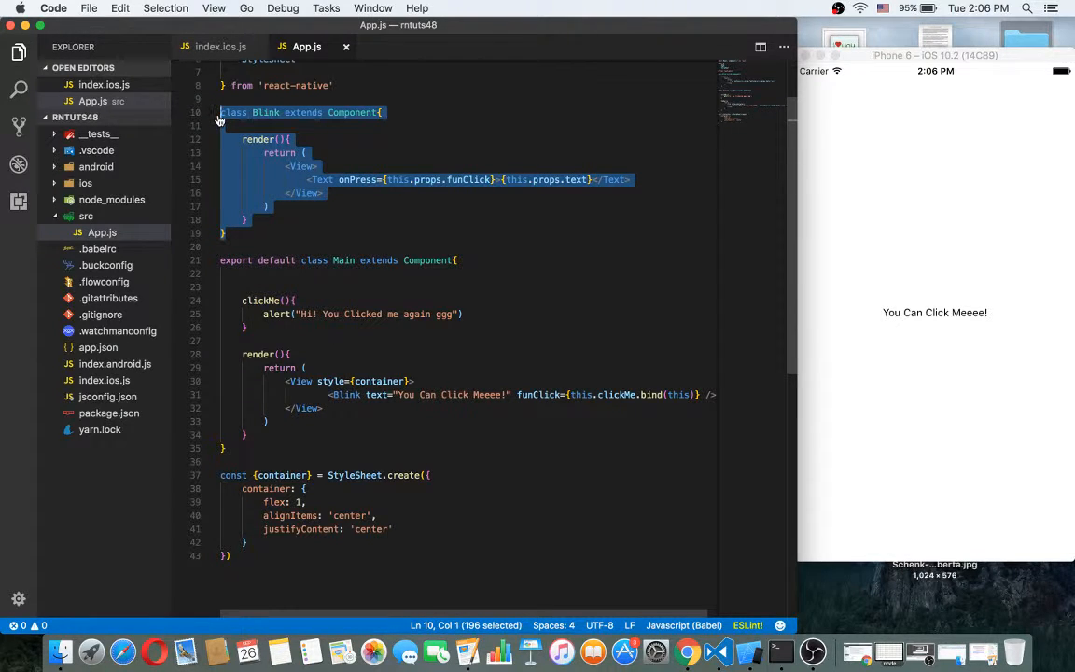
key("delete")
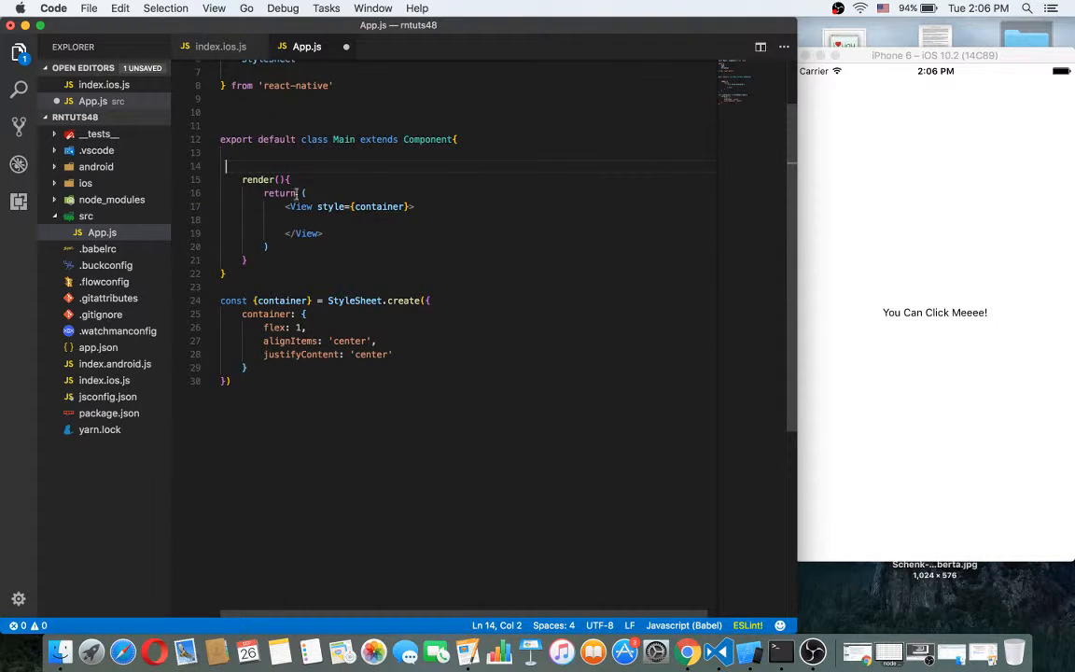
- Add <Text>Hey I Love programming!</Text> inside the container View
key("Backspace")
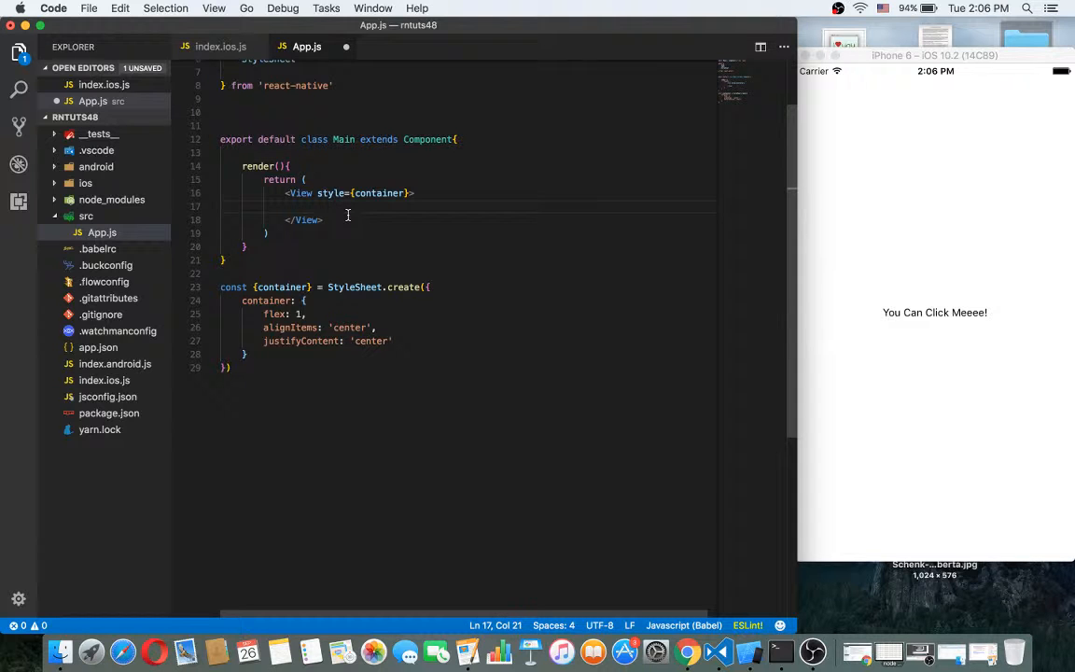
type("Text></Text>")
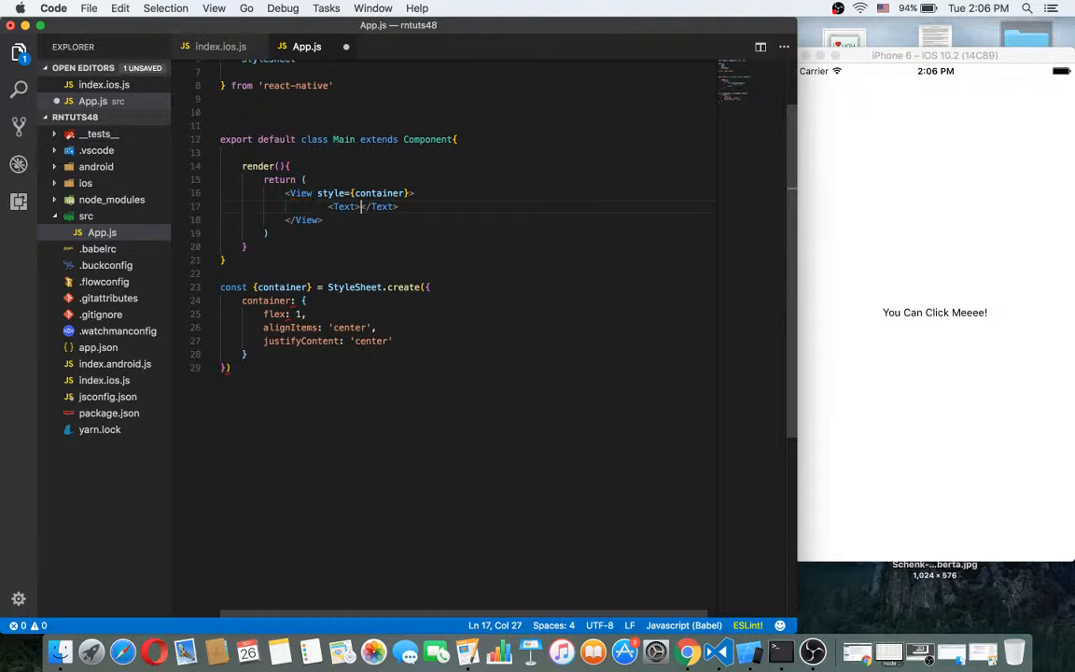
type("H")
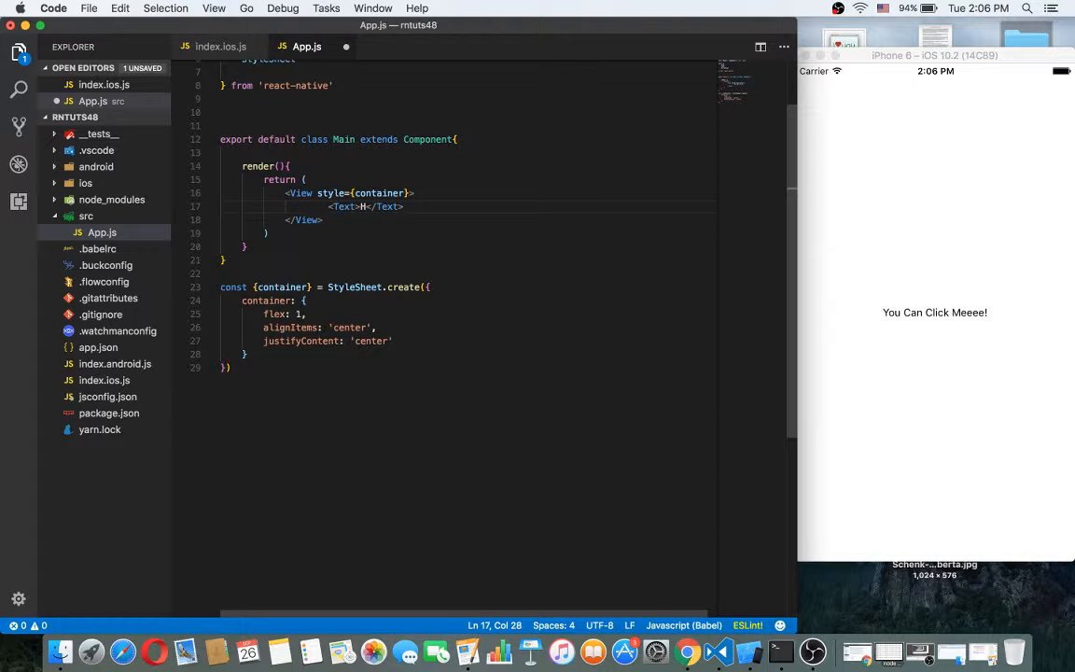
type("ey I")
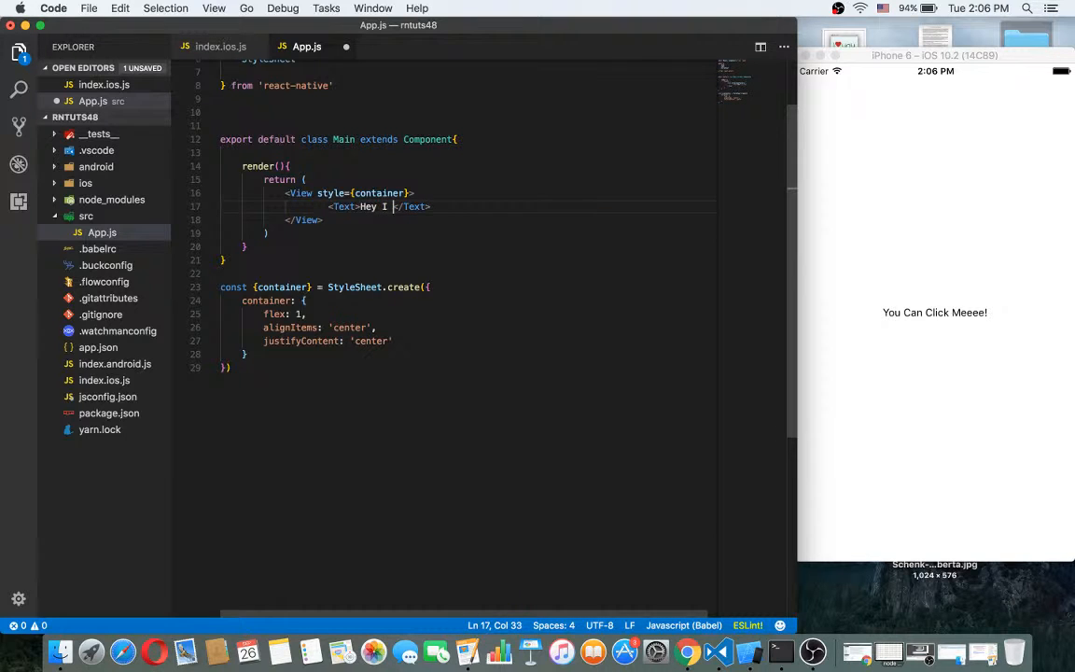
type("Love programm")
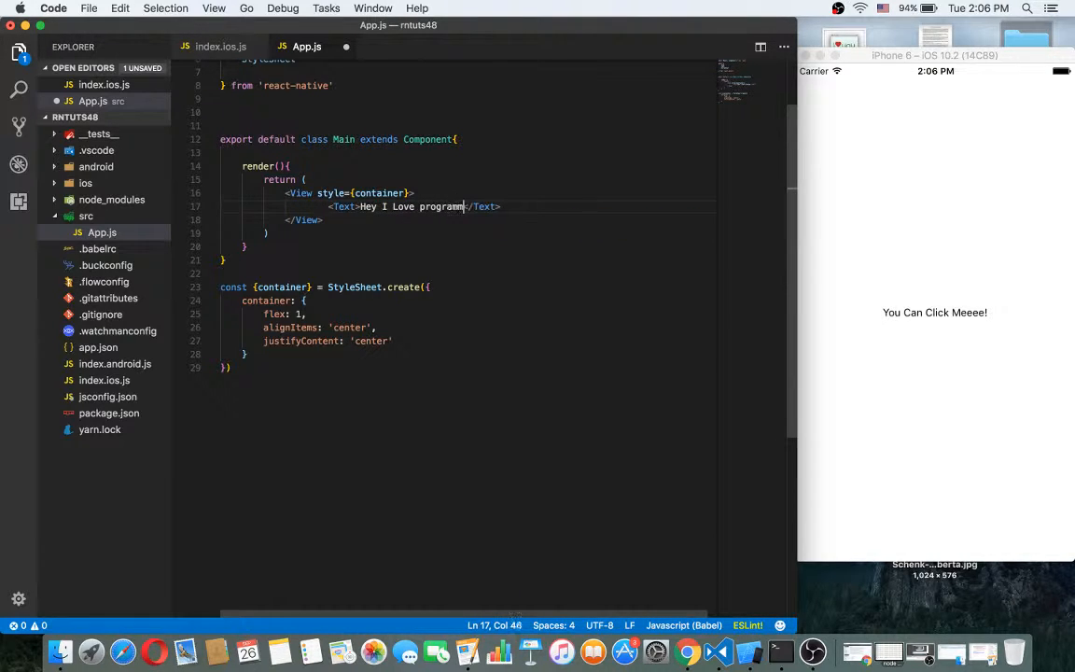
type("ing!")
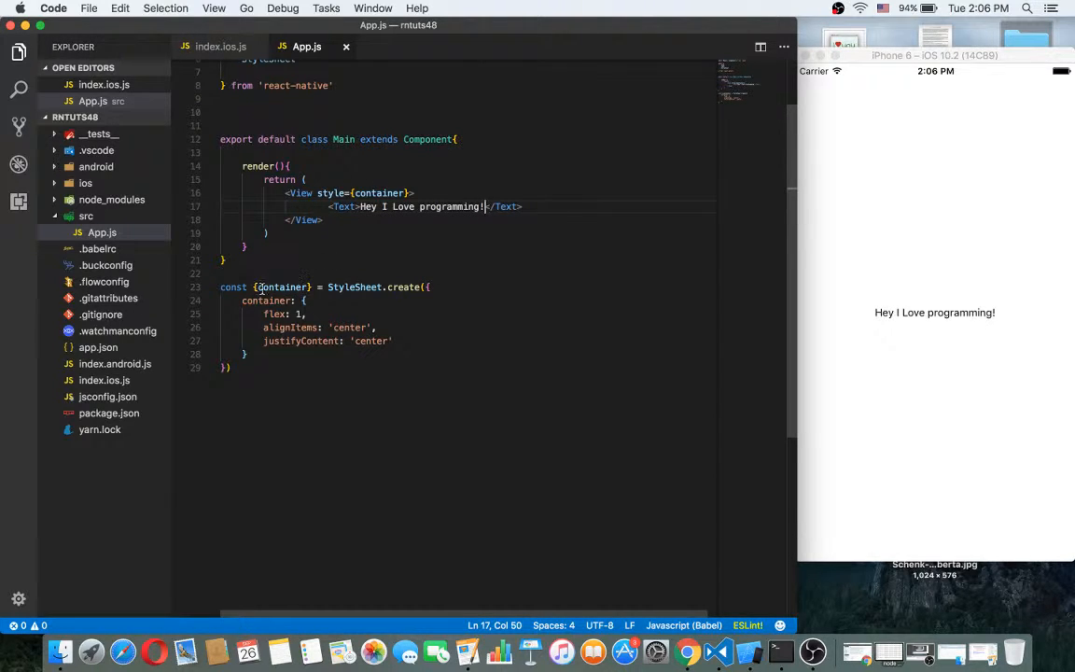
- Review the StyleSheet.create call and the style object passed to it
double_click(354, 287)
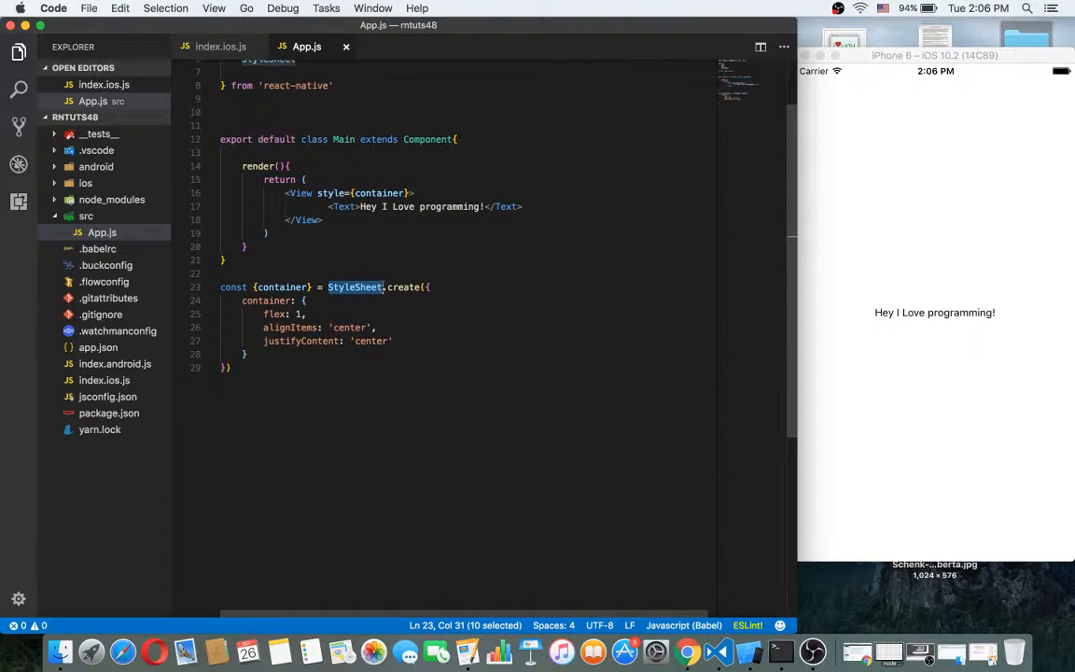
double_click(403, 287)
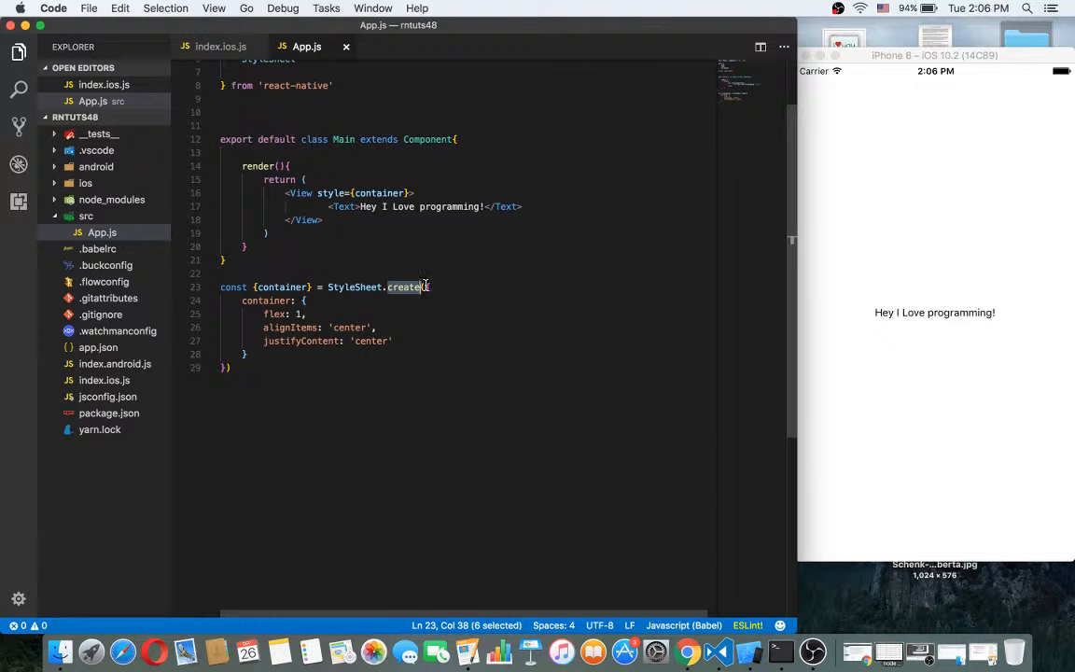
left_click_drag(425, 287, 430, 358)
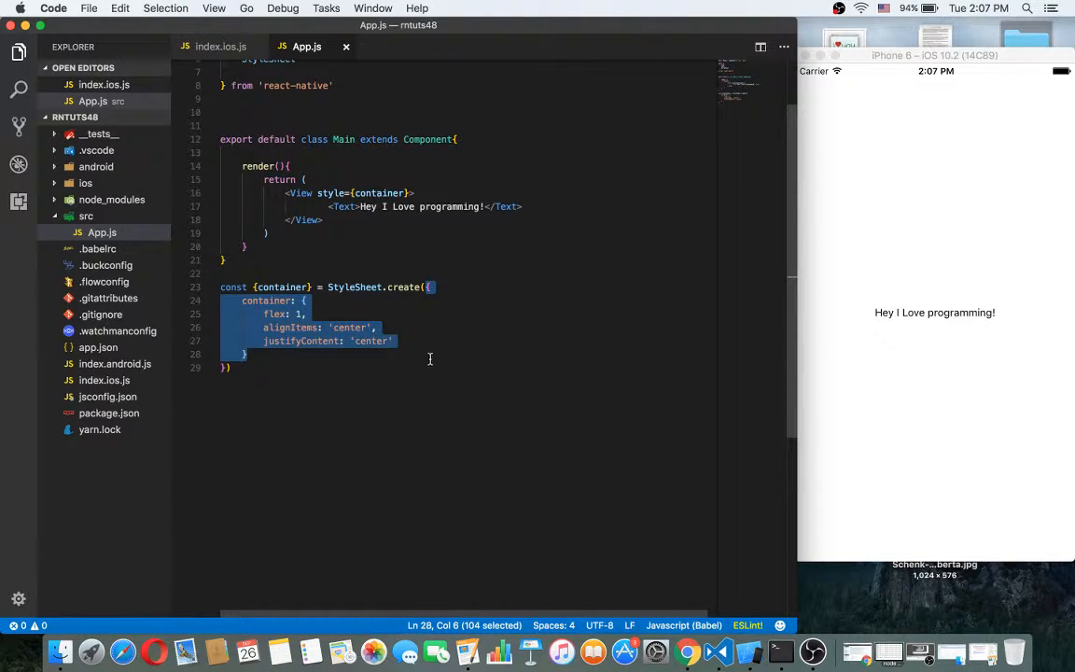
left_click(327, 293)
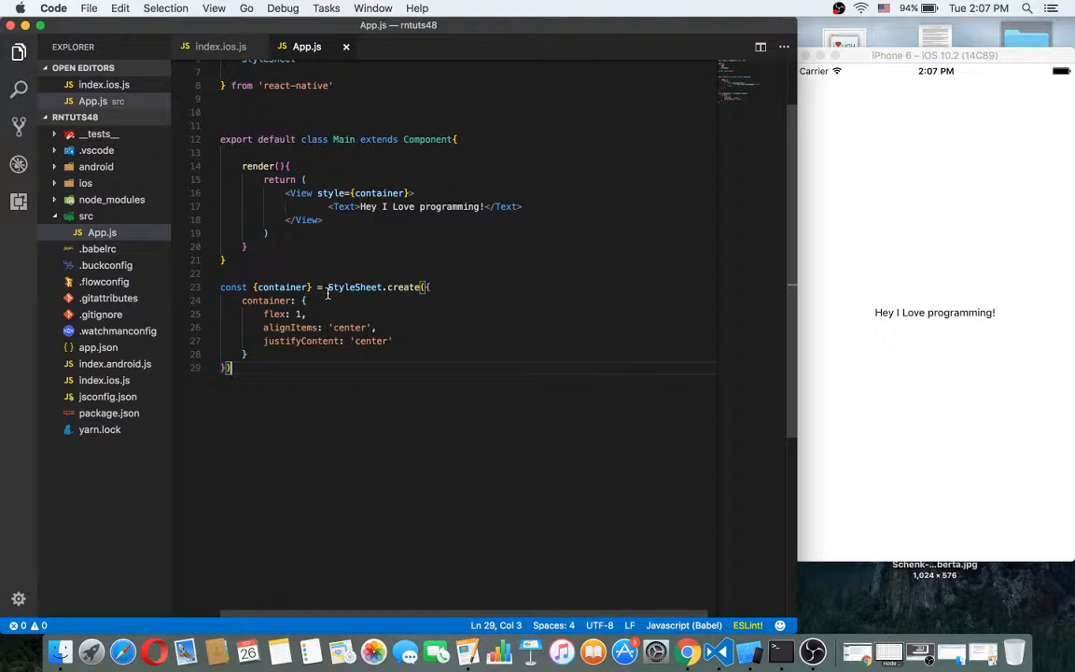
- Replace the destructured {container} name with a styles constant
double_click(280, 287)
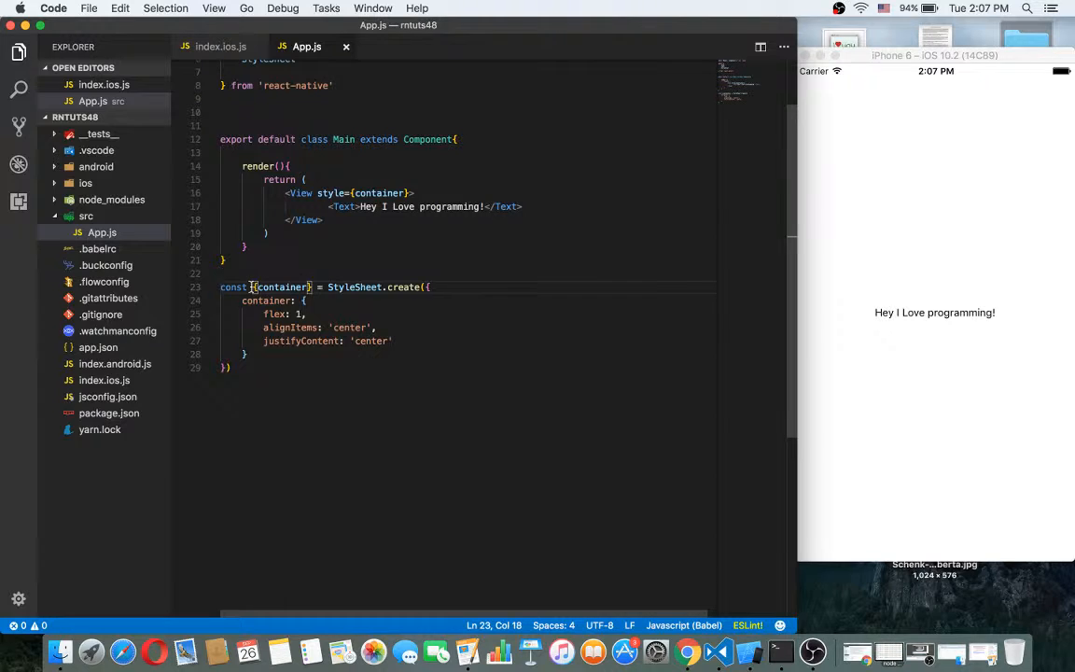
double_click(280, 287)
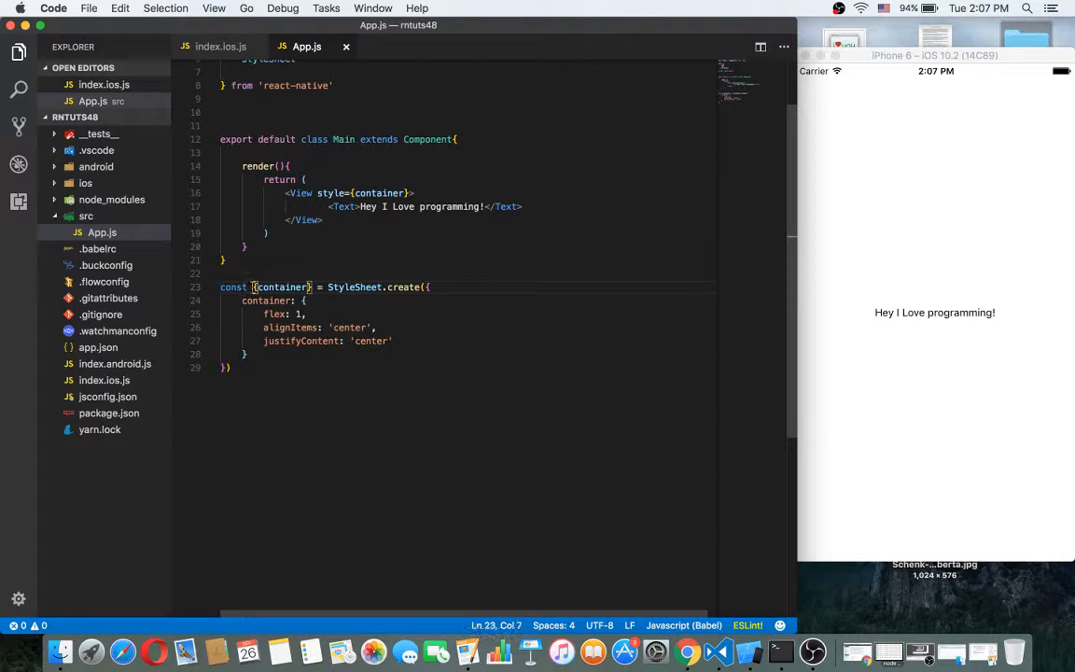
double_click(280, 287)
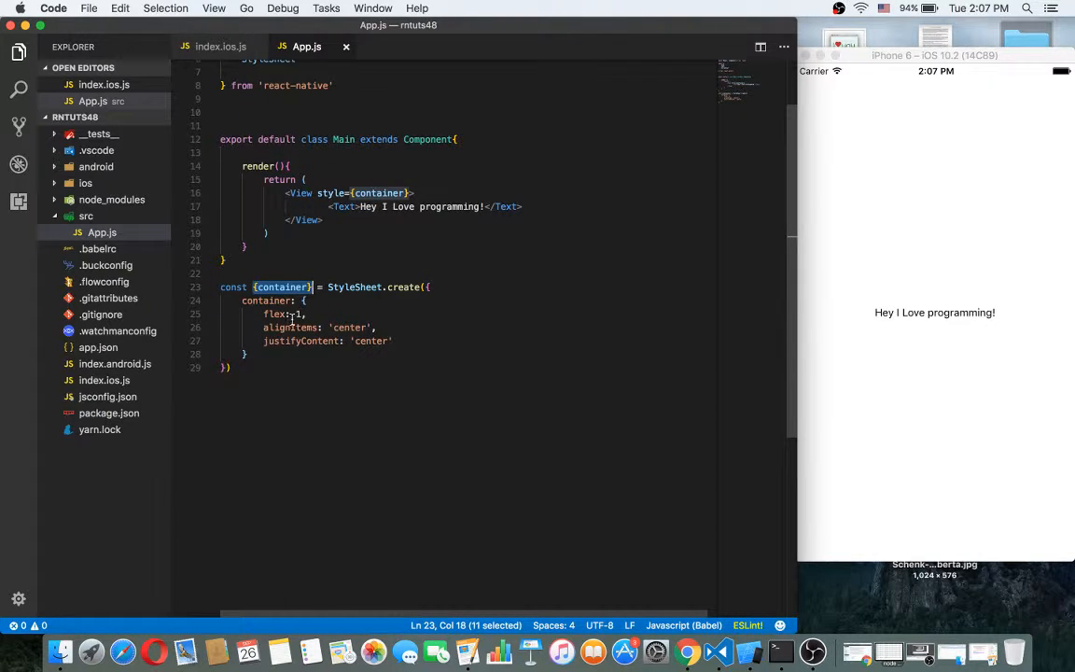
type("s")
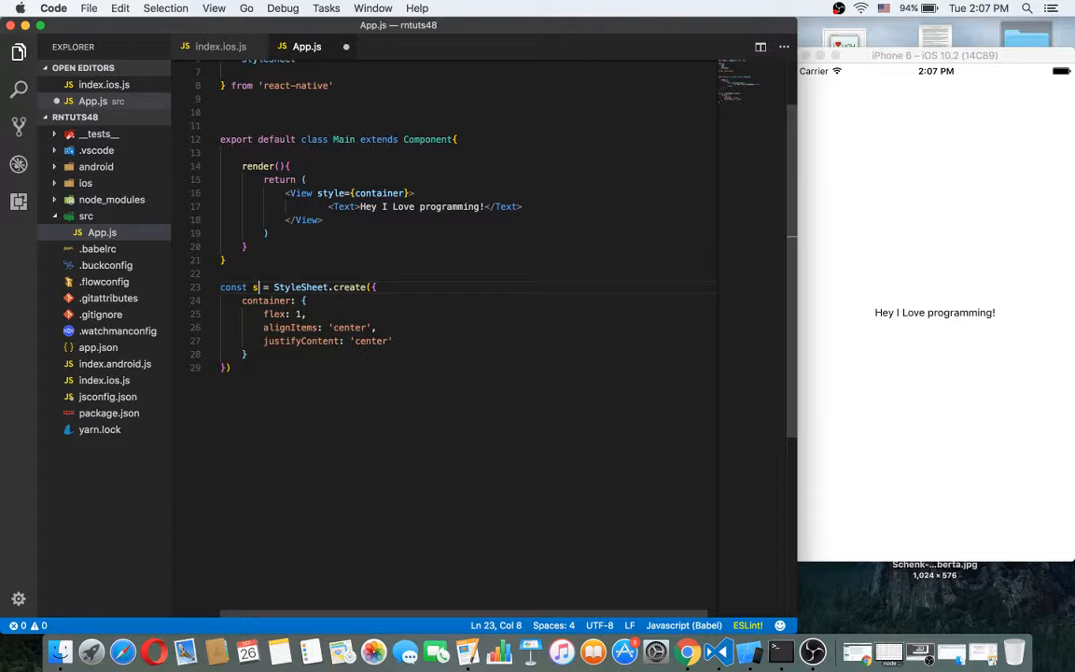
type("tyles")
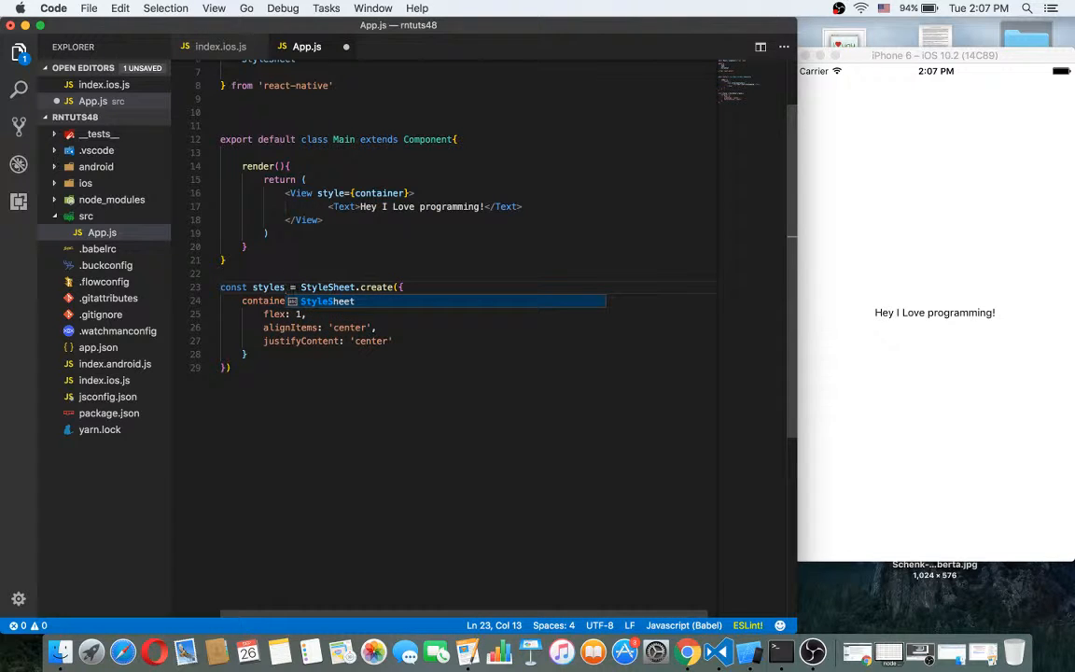
mouse_move(377, 192)
type("styles.")
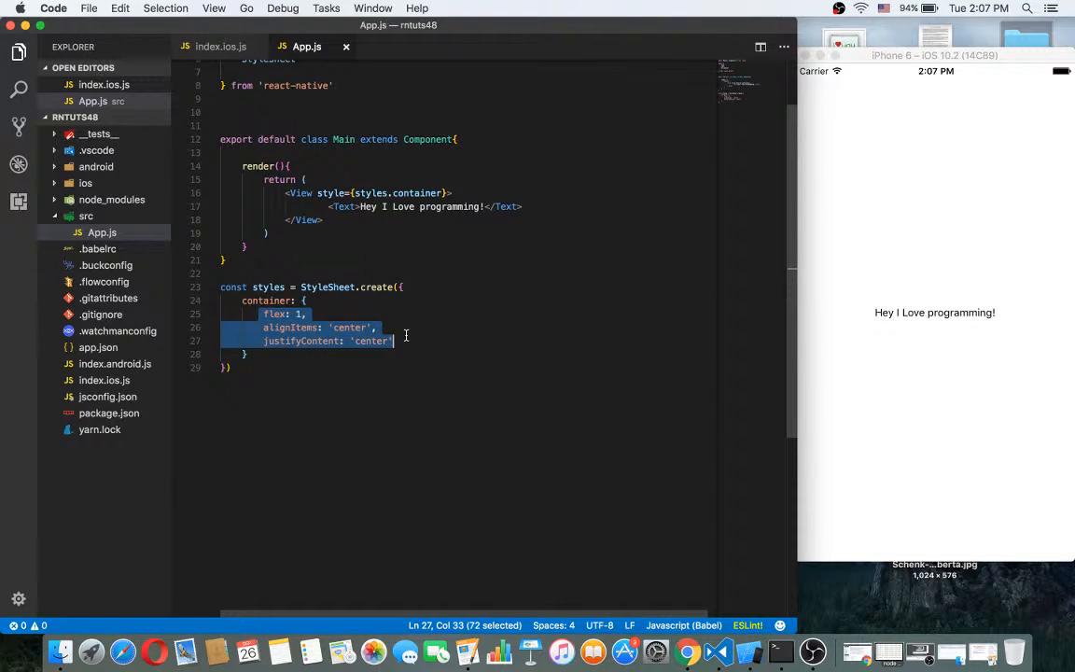
- Trim the container style to just flex: 1 and review the View with its Text
key("Delete")
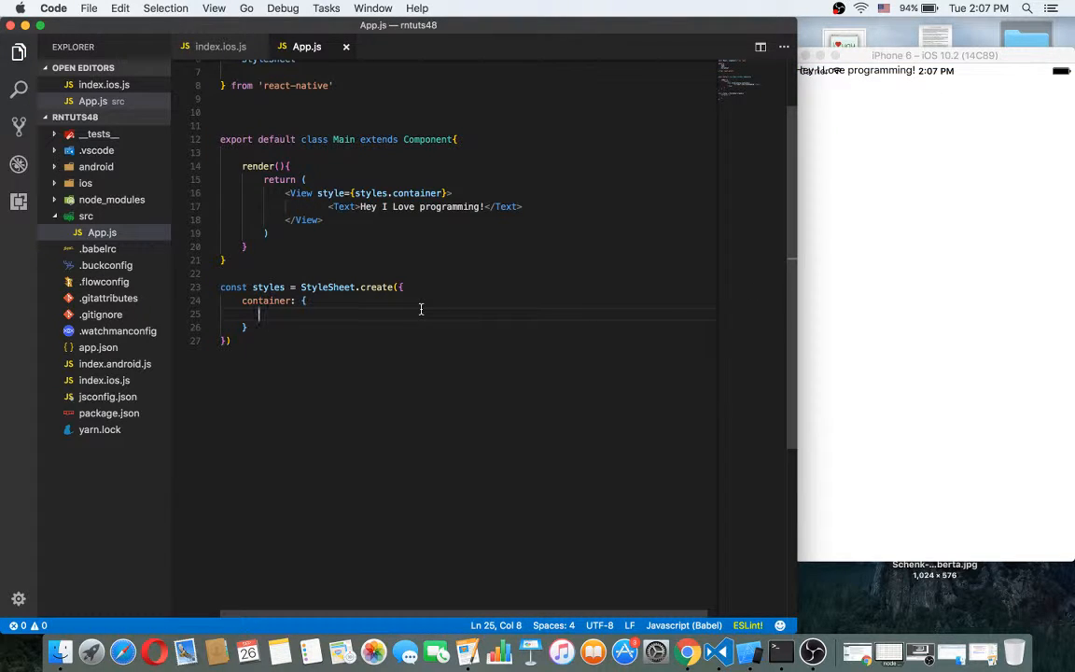
type("flex:")
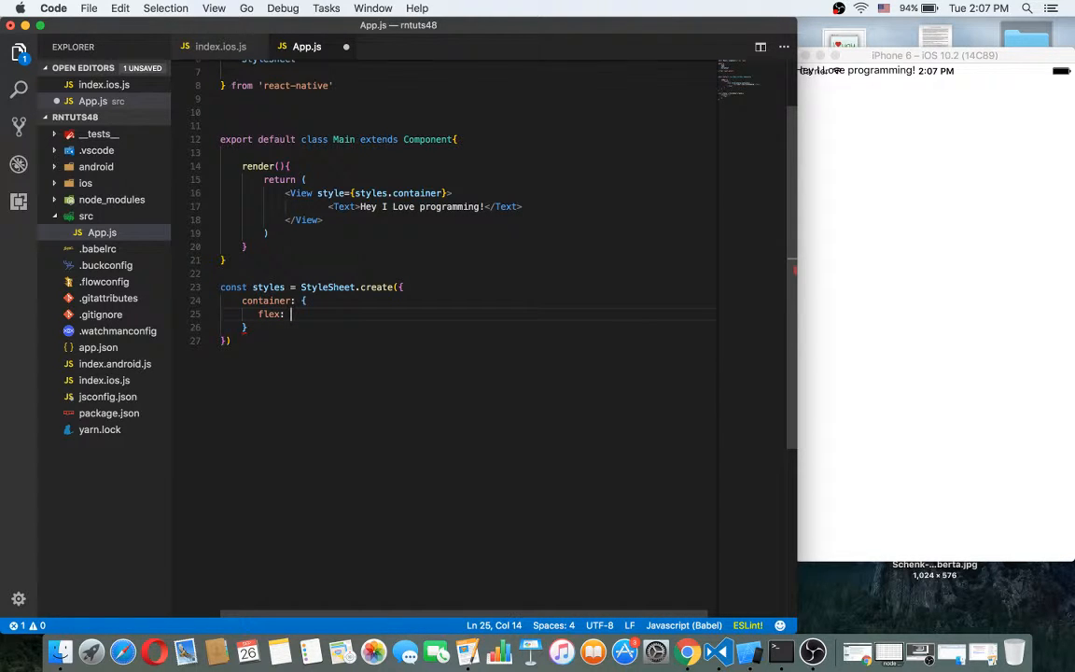
type("1")
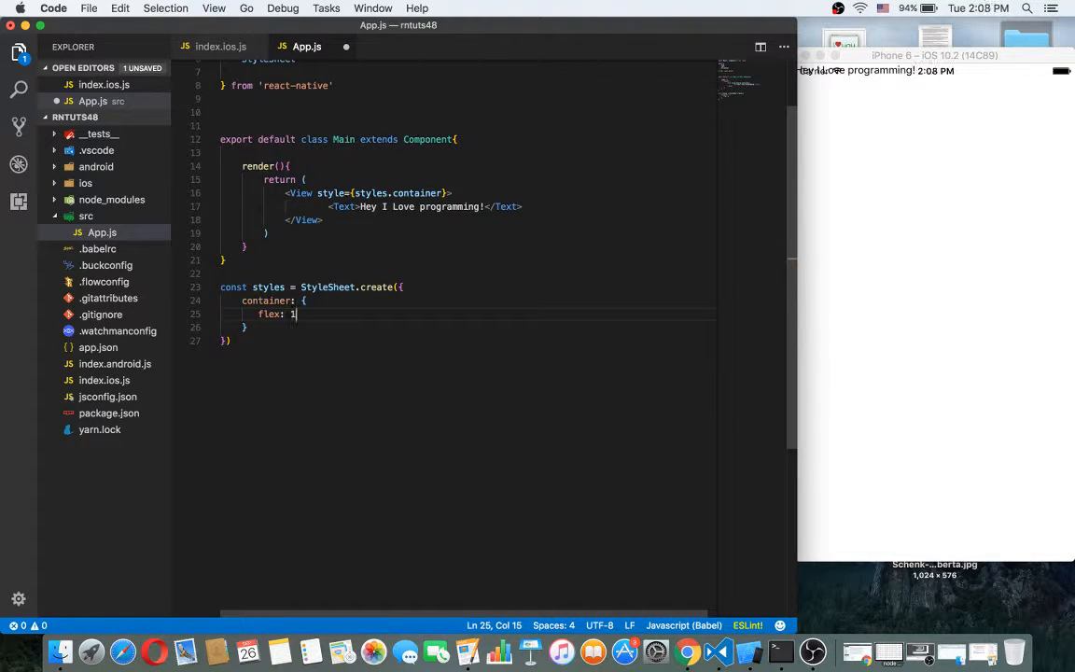
mouse_move(869, 159)
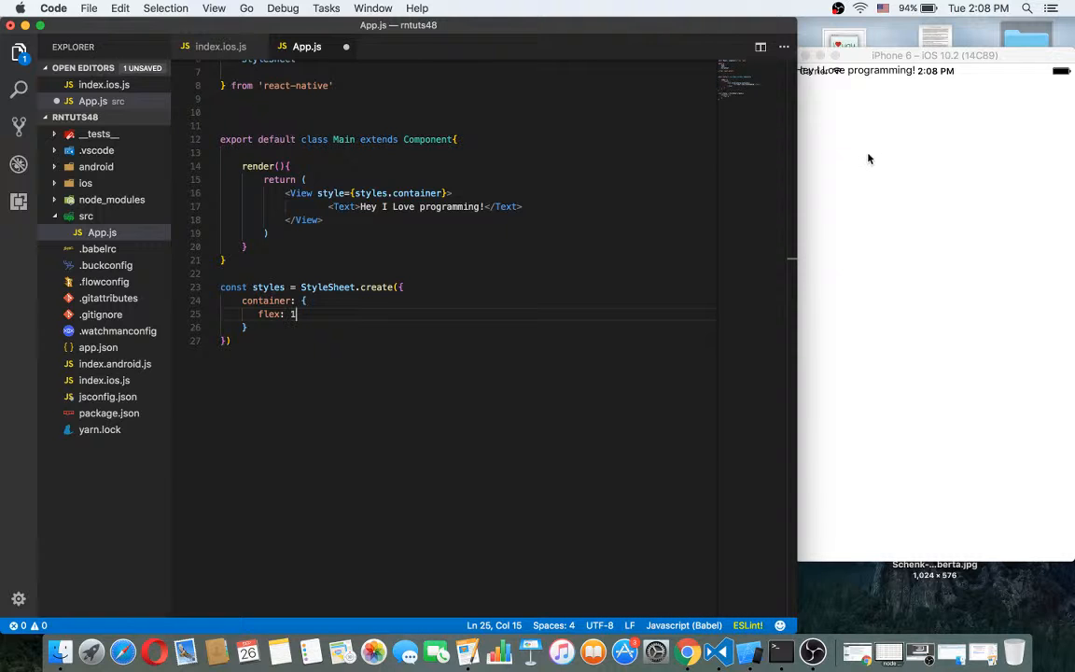
mouse_move(847, 339)
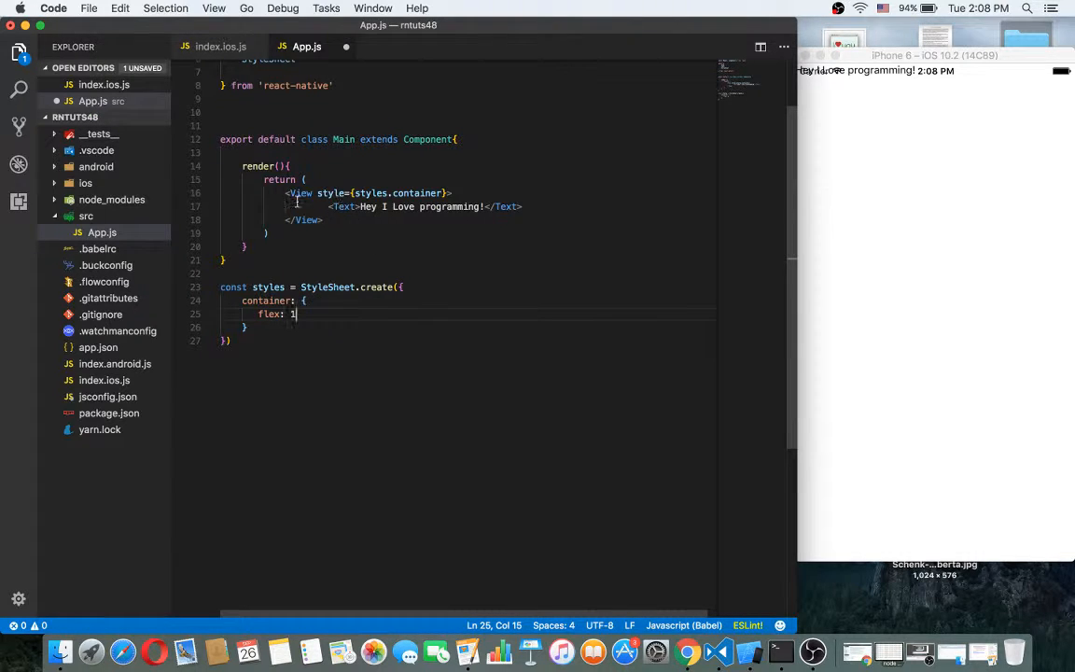
left_click_drag(287, 192, 325, 222)
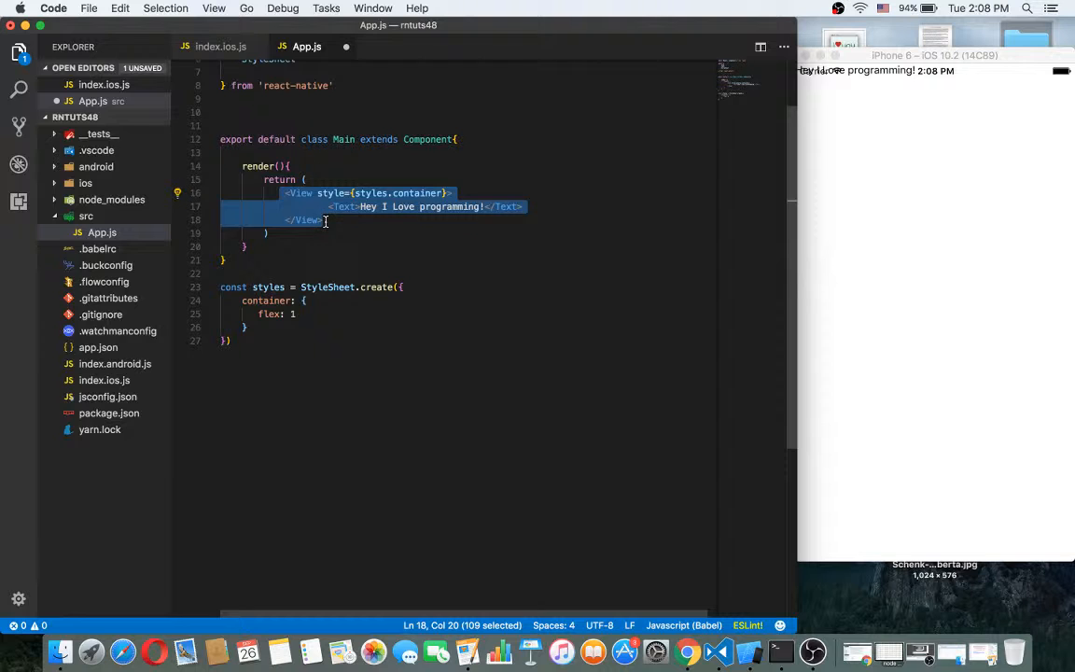
mouse_move(868, 364)
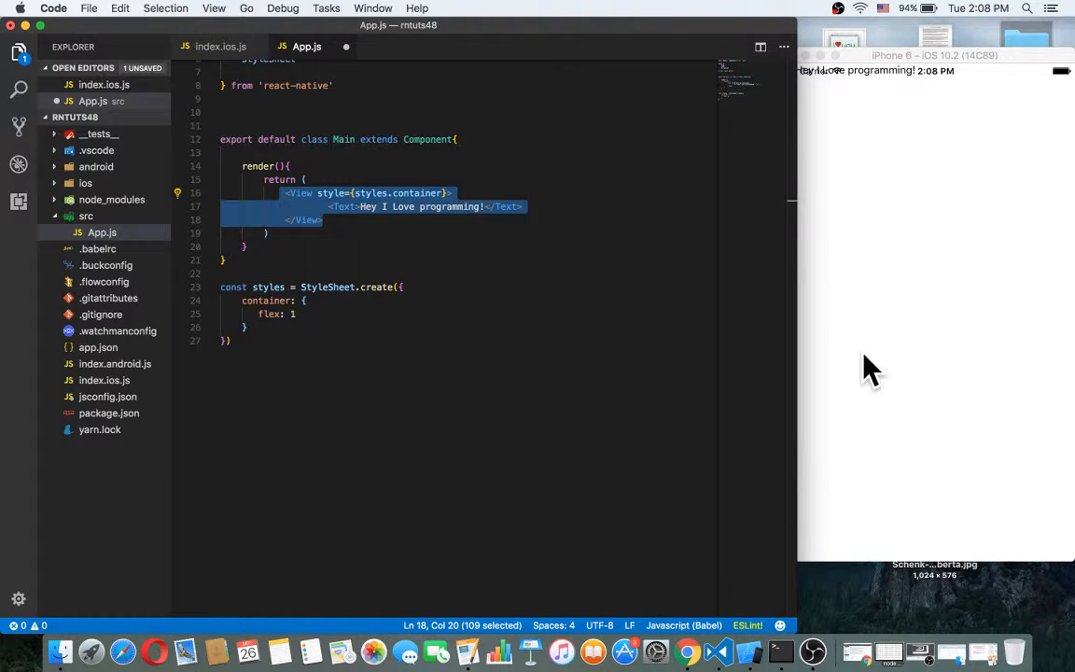
mouse_move(601, 274)
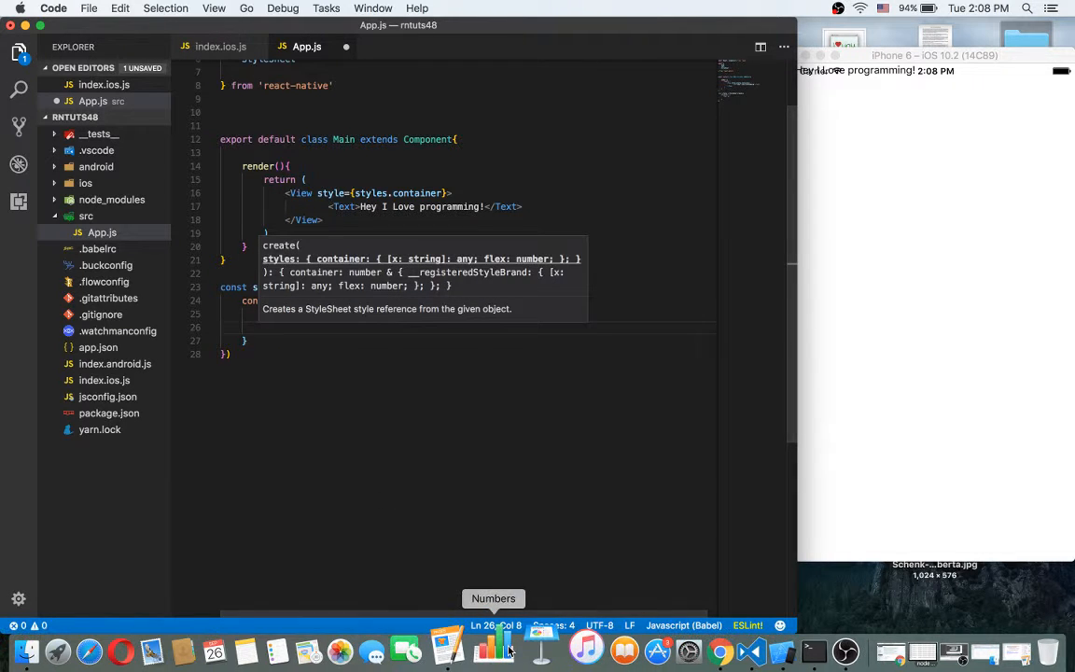
- Add alignItems: 'center' to styles.container
type("f")
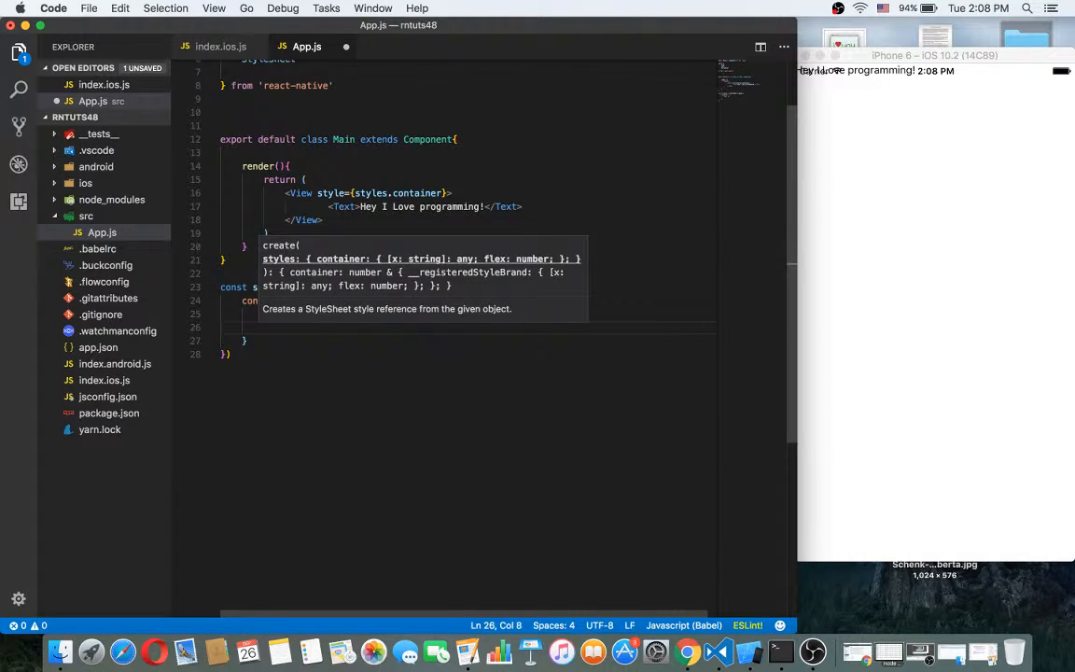
type("alignIte")
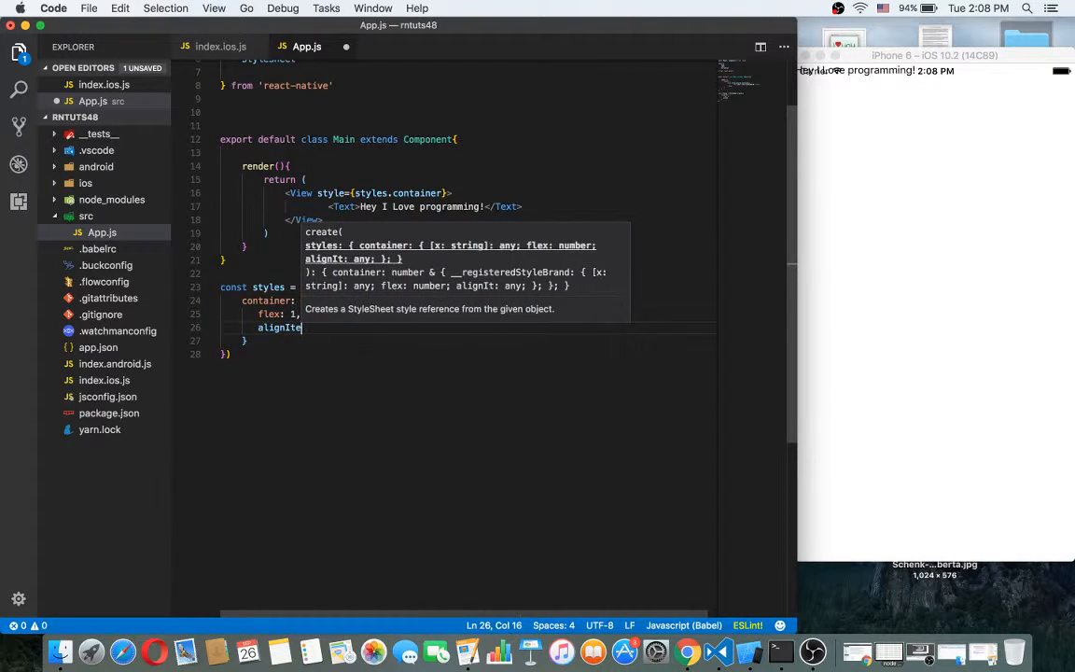
type("ms: '")
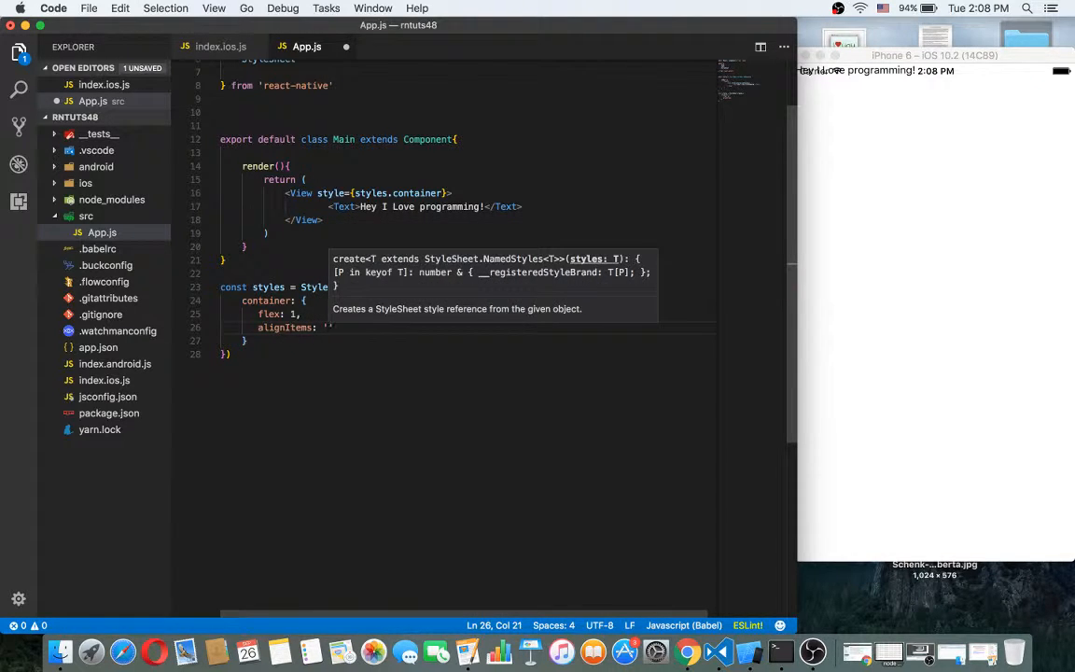
type("center")
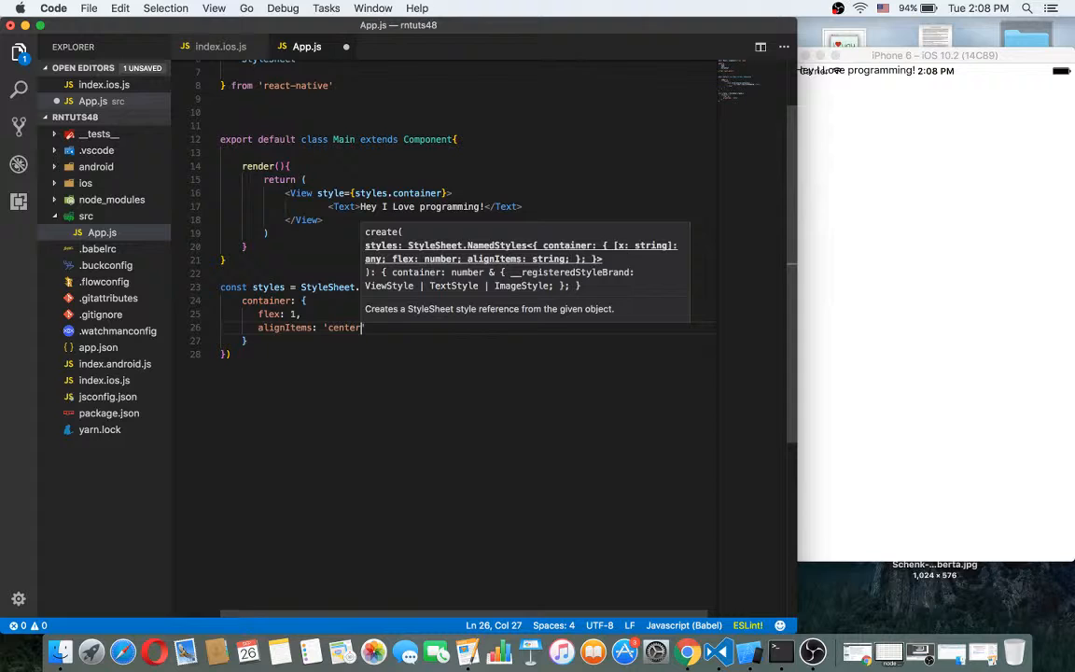
type("'")
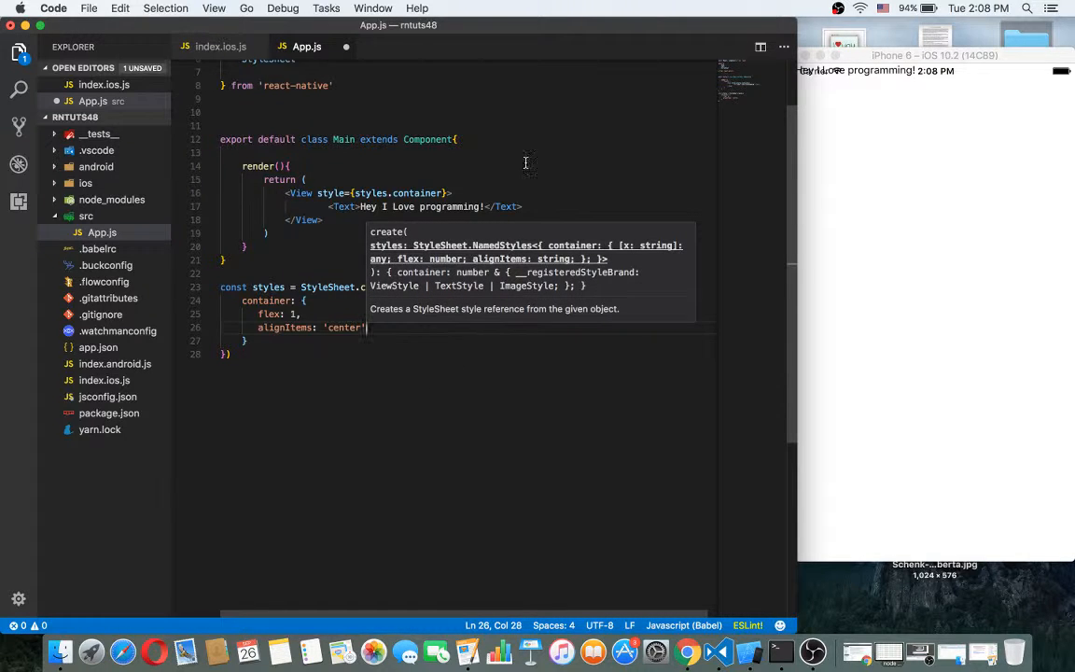
- Highlight the Text element line in render to explain its horizontal centering
left_click(332, 205)
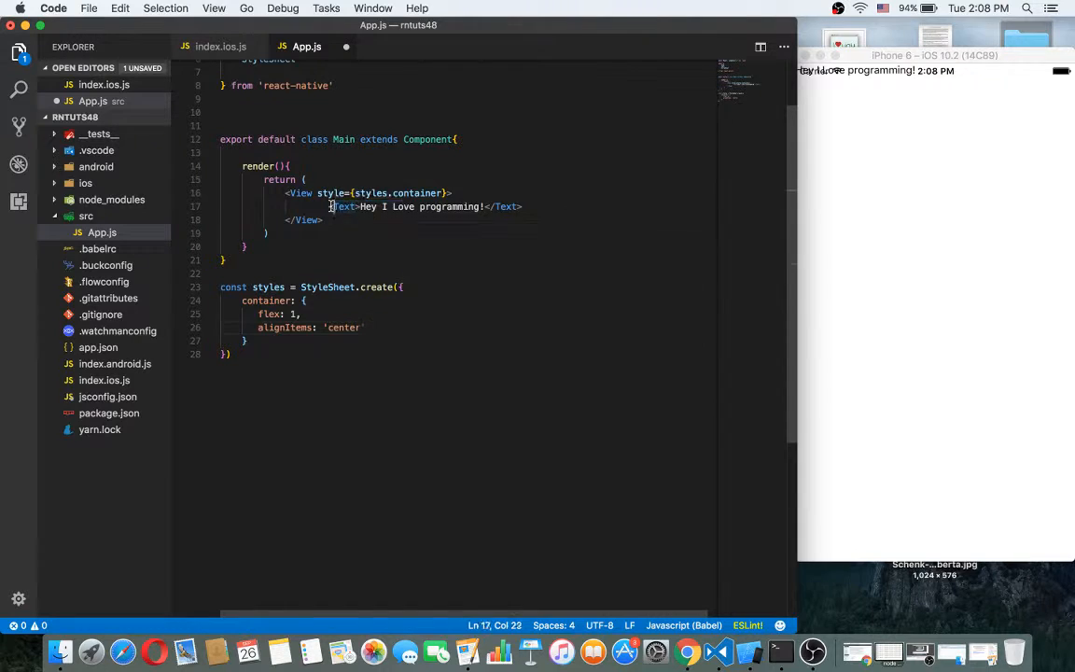
left_click_drag(334, 205, 525, 205)
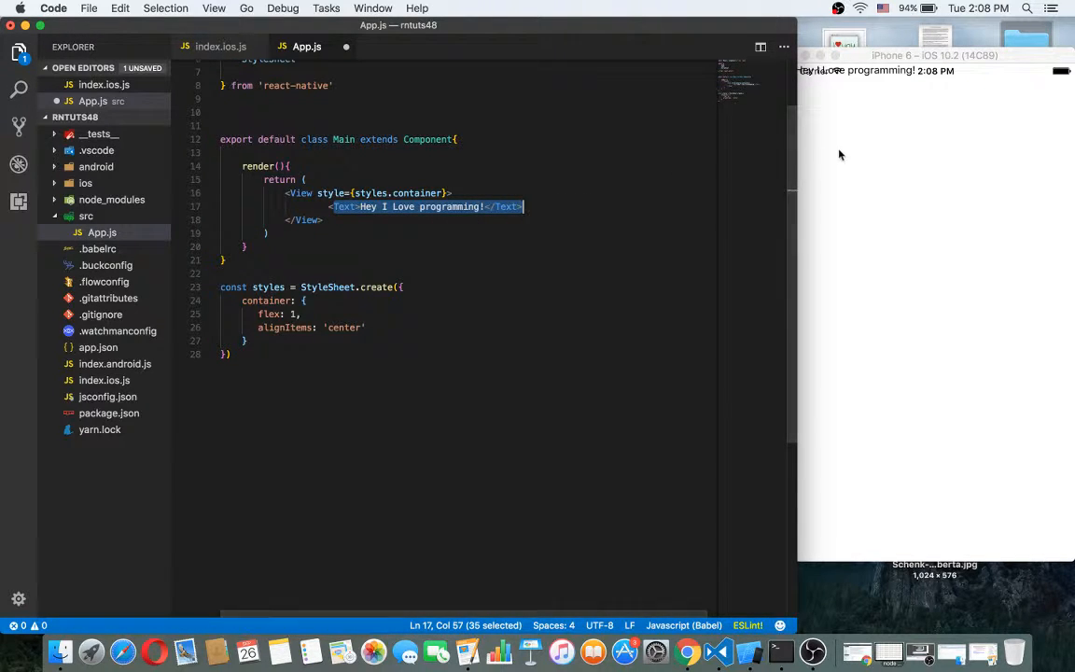
mouse_move(832, 76)
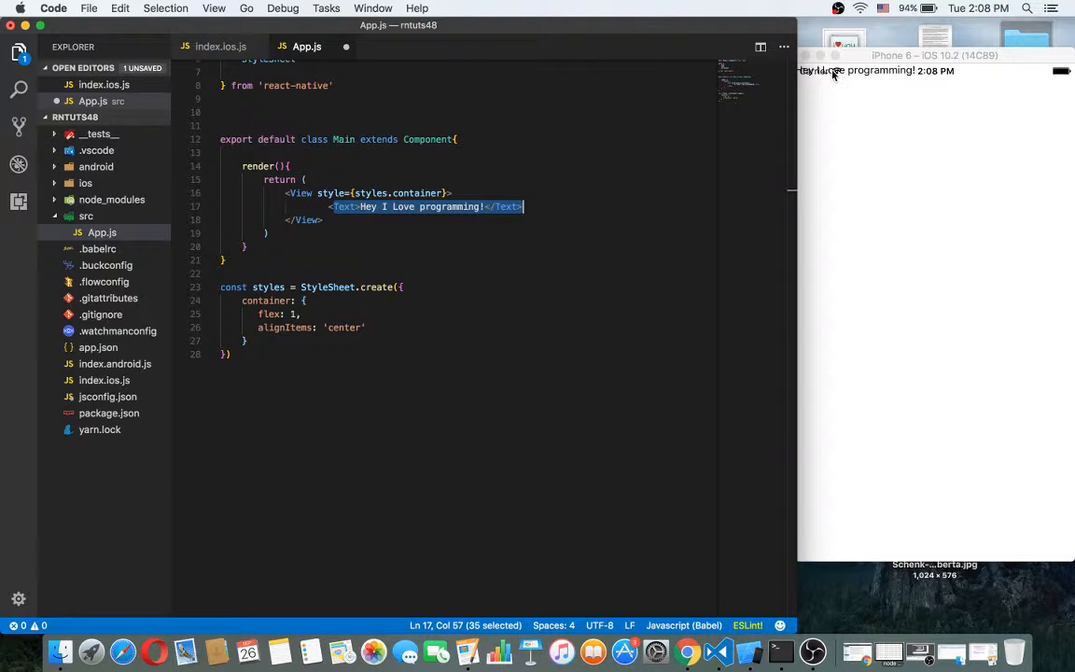
mouse_move(825, 79)
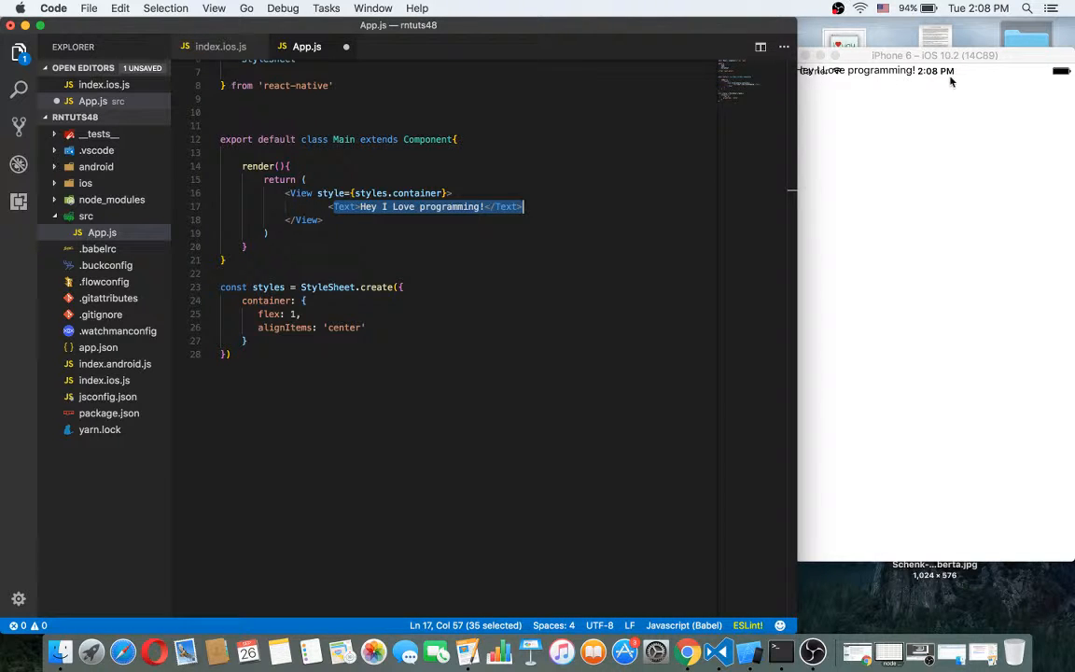
left_click(470, 339)
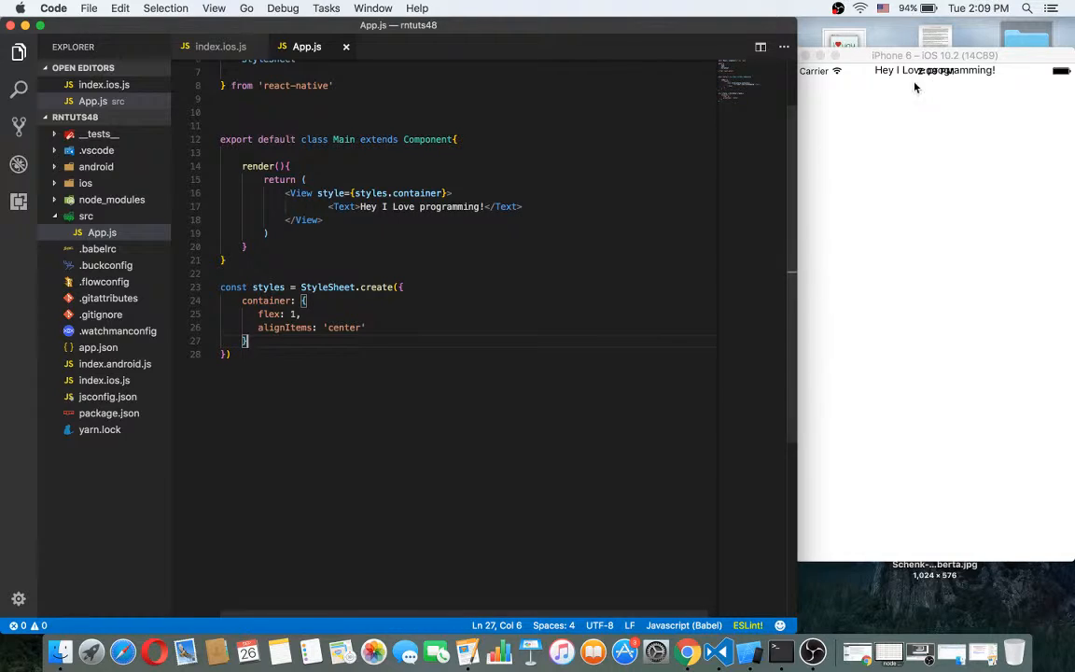
mouse_move(874, 76)
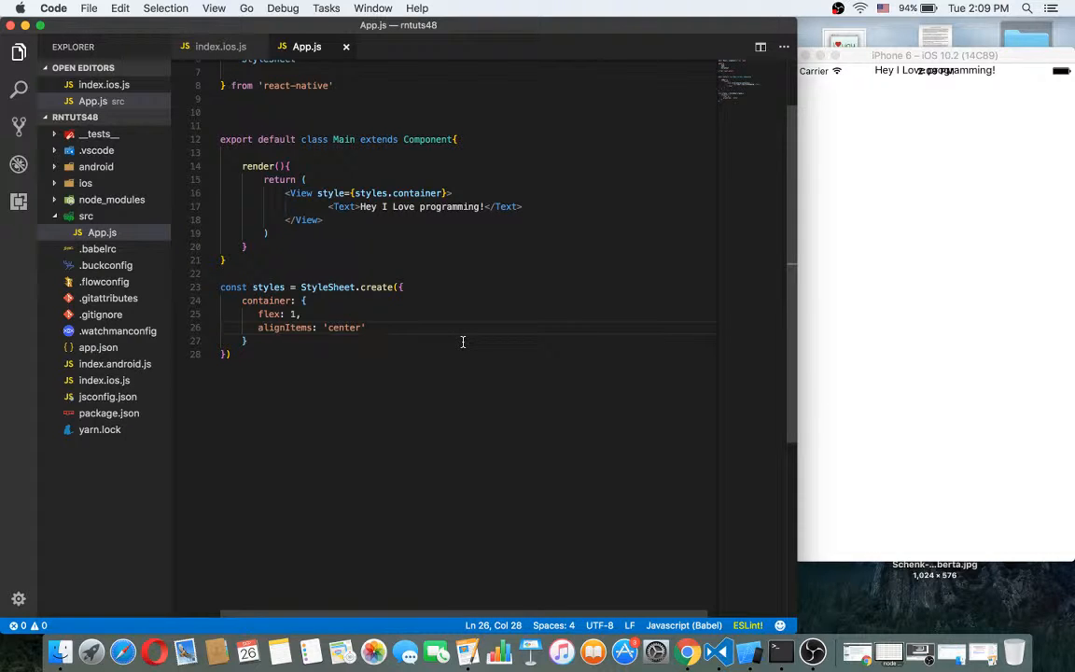
- Add a flexDirection property to styles.container after flex: 1
key("enter")
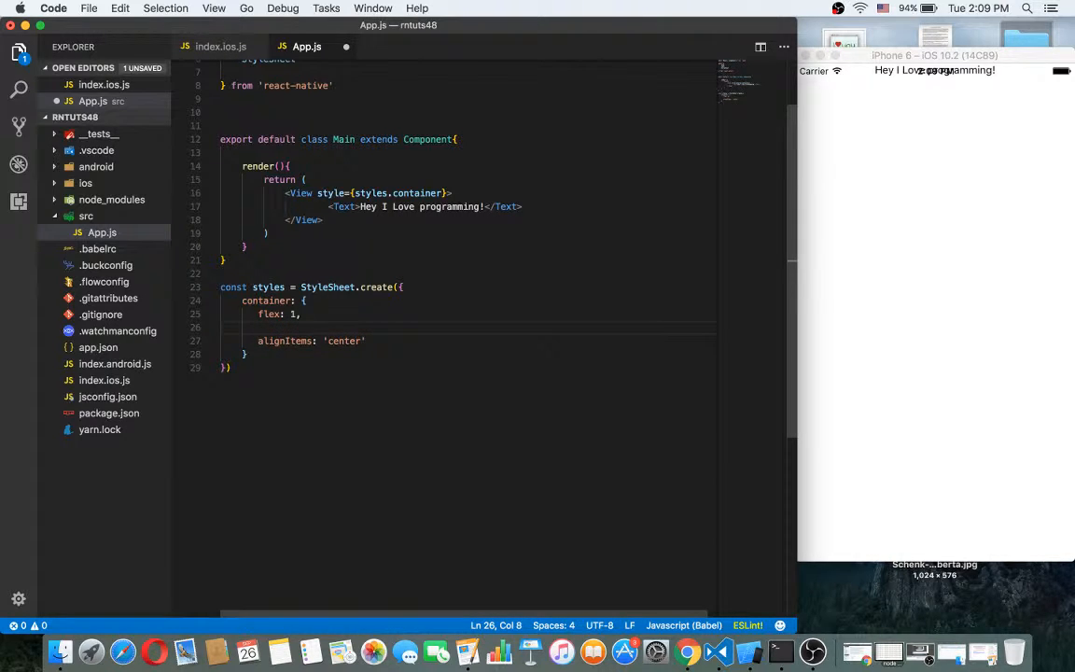
type("flex")
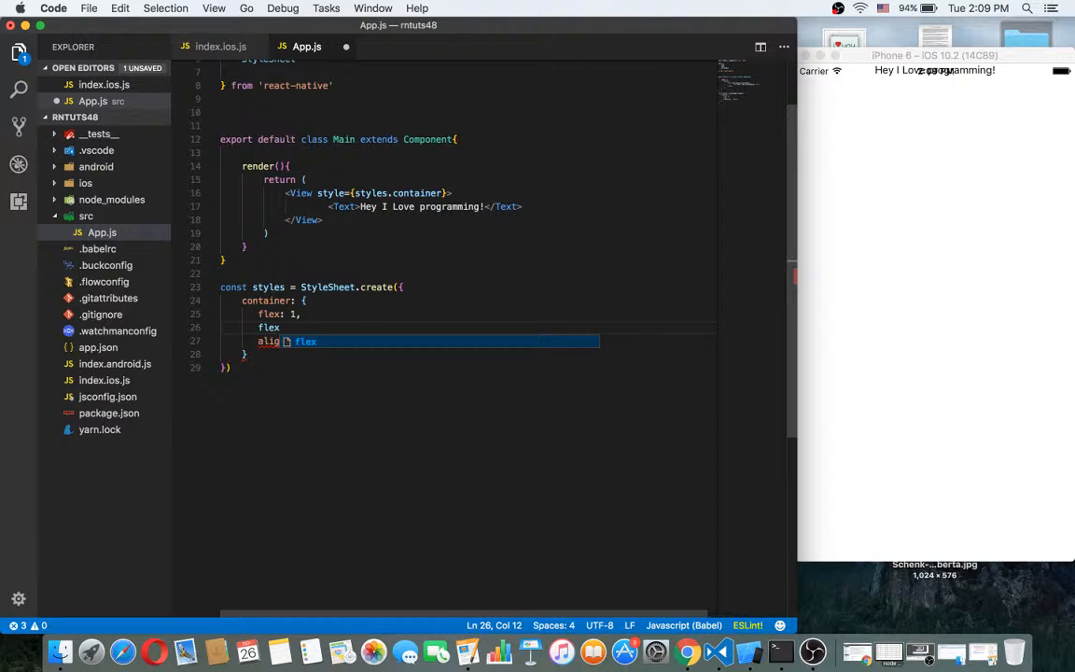
type("Direction: '',")
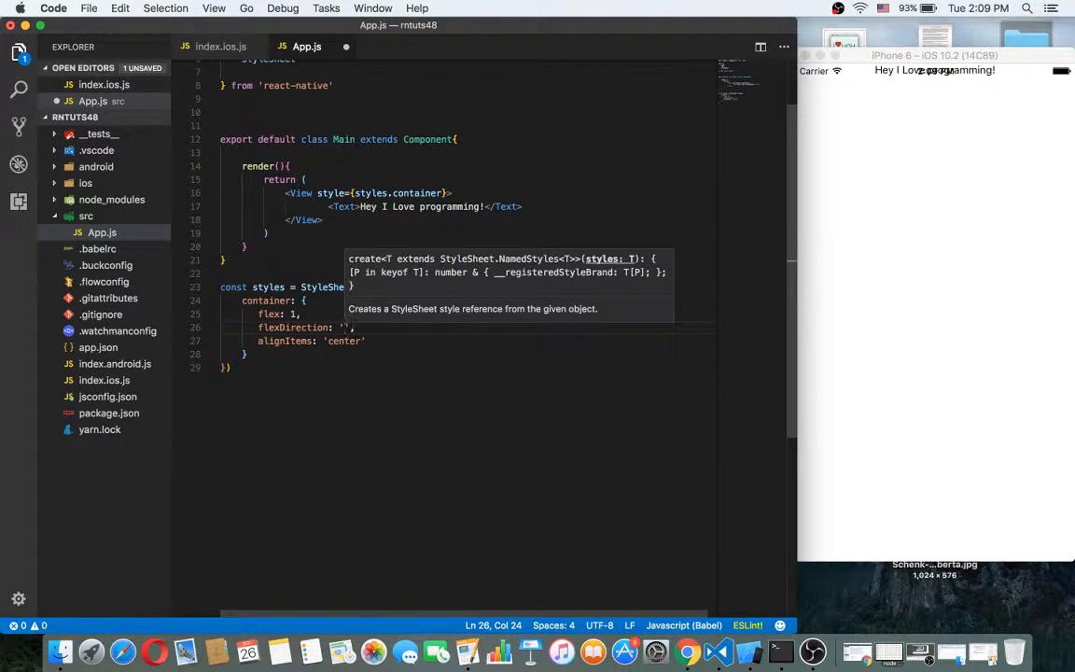
type("colu")
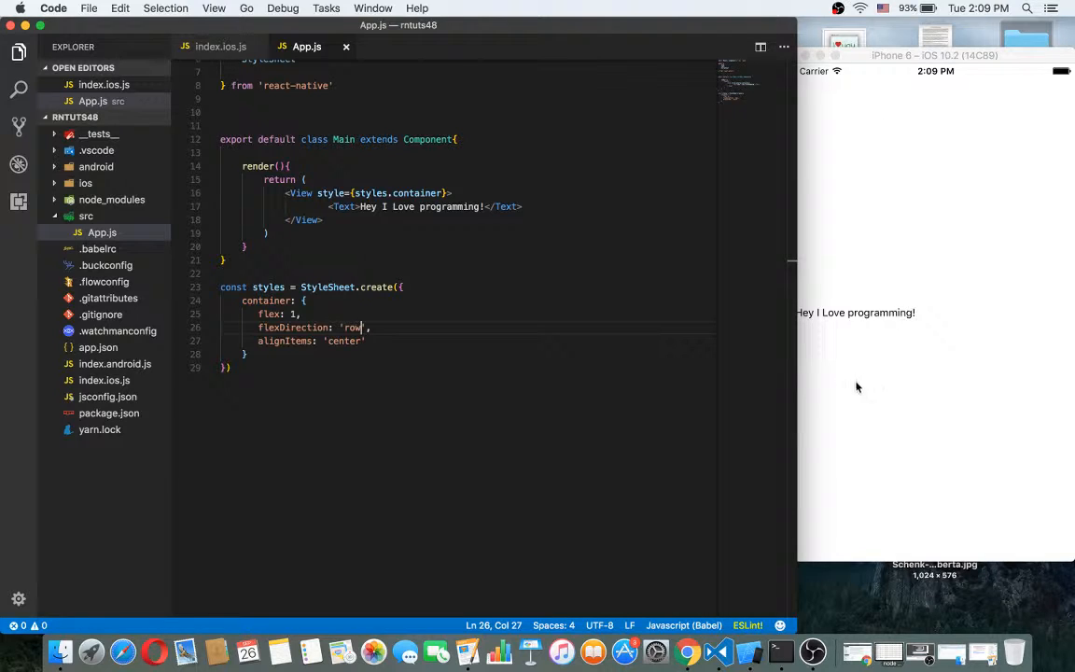
mouse_move(912, 317)
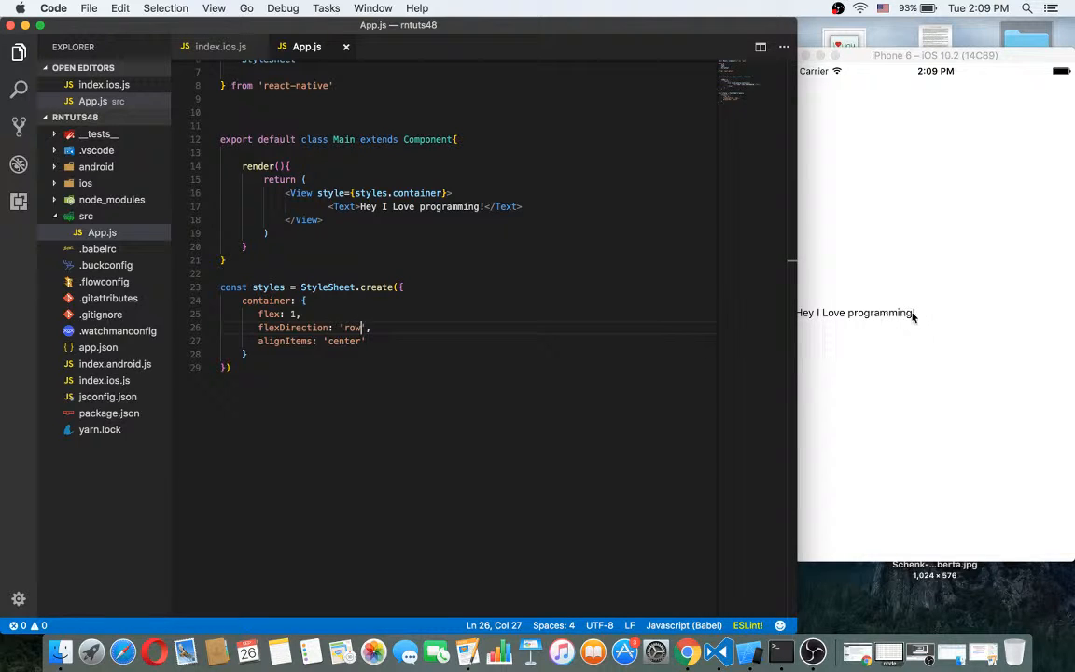
mouse_move(950, 58)
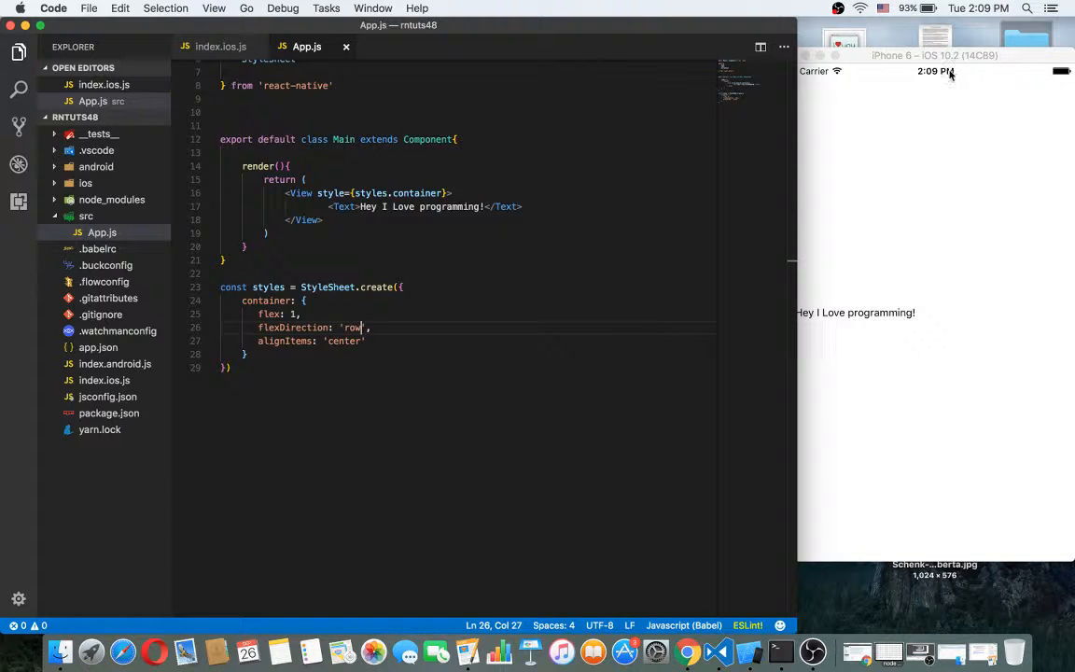
mouse_move(818, 482)
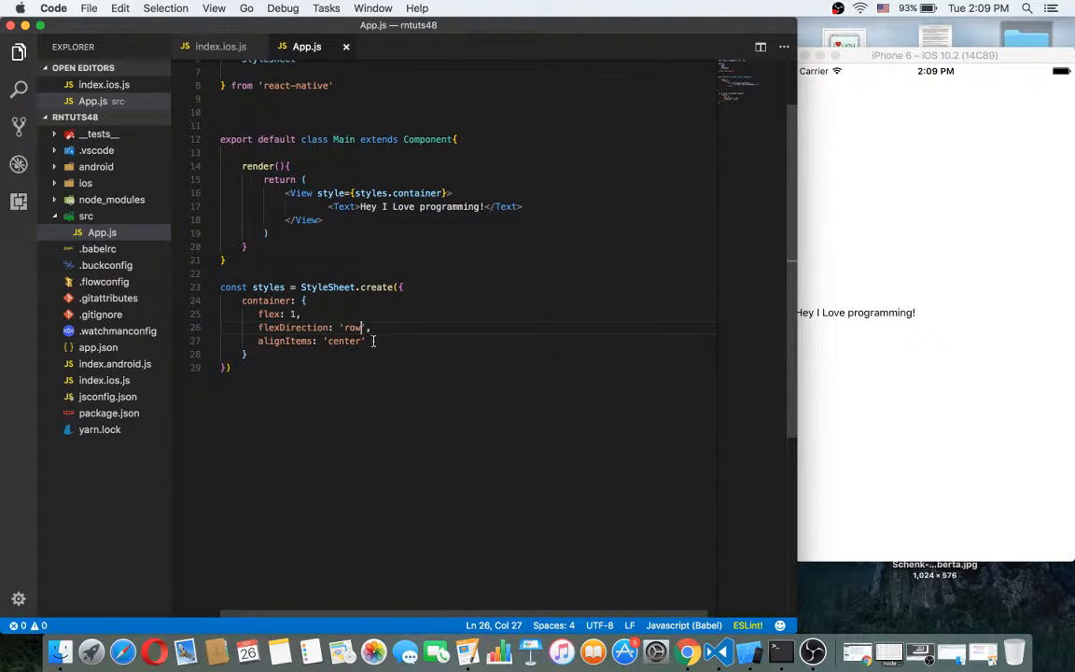
- Add justifyContent: 'center' after the alignItems line
left_click(371, 340)
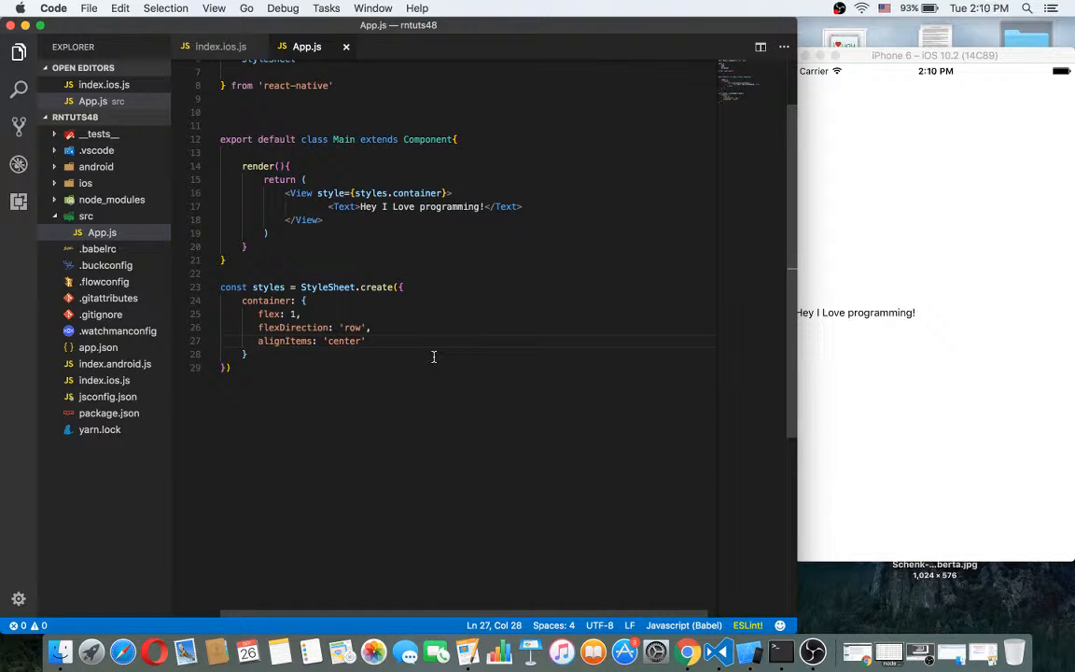
type(",")
type("justifyContent:")
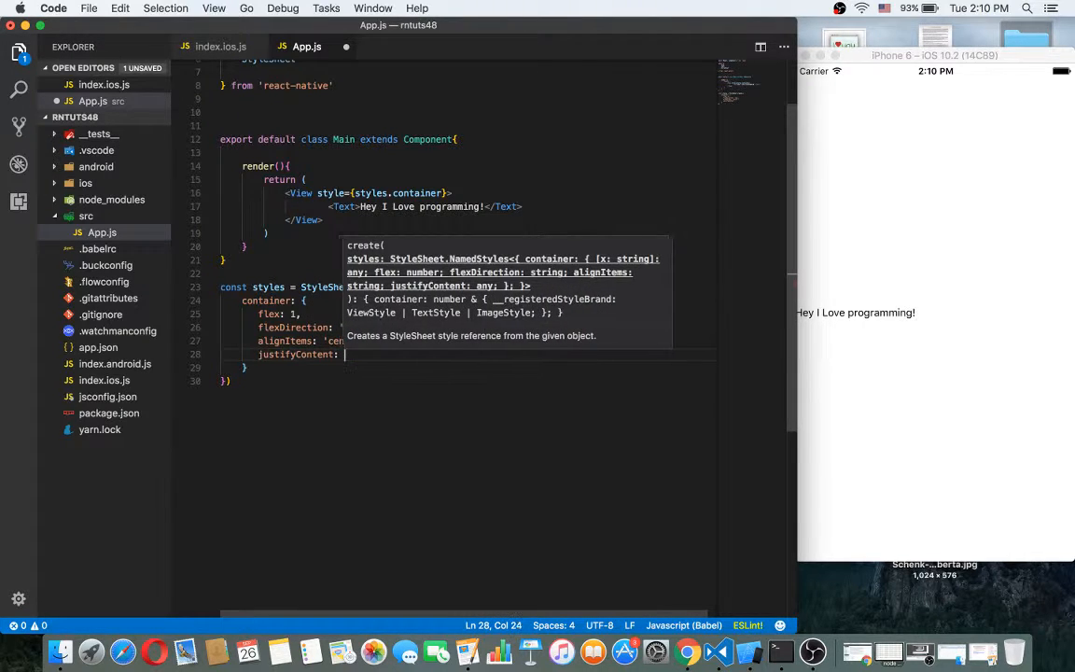
type("'c")
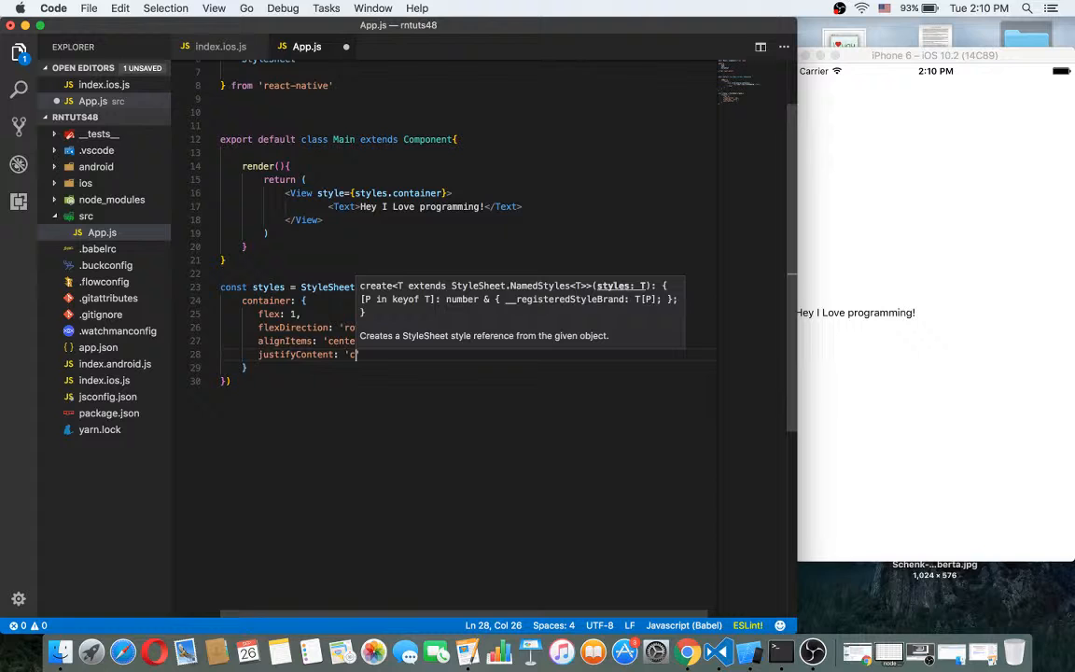
type("enter'")
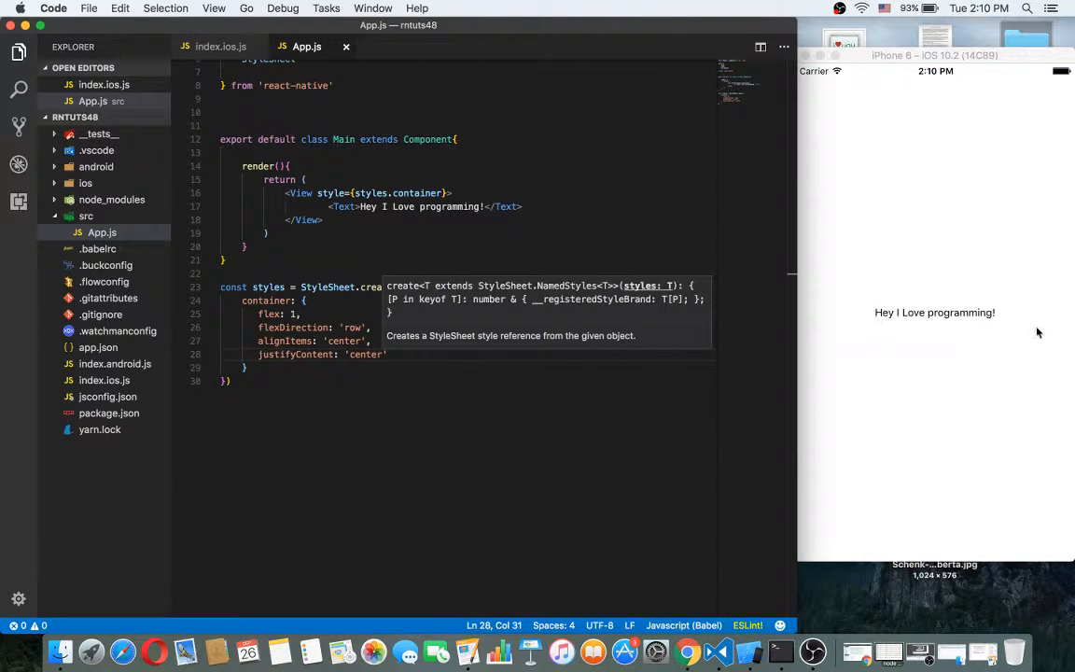
mouse_move(892, 349)
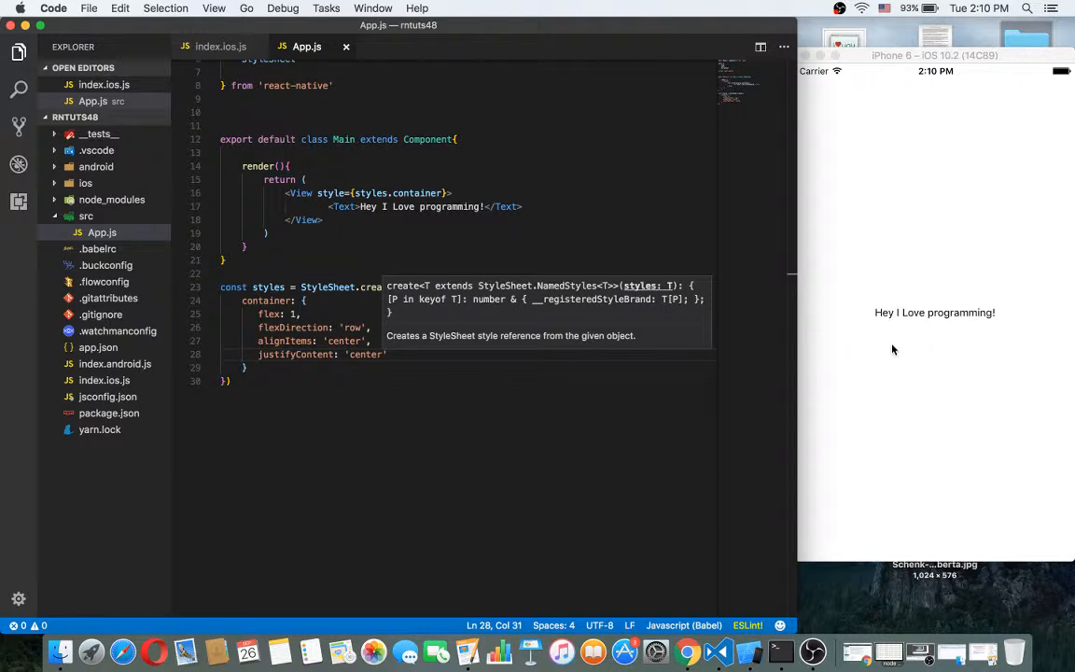
mouse_move(797, 321)
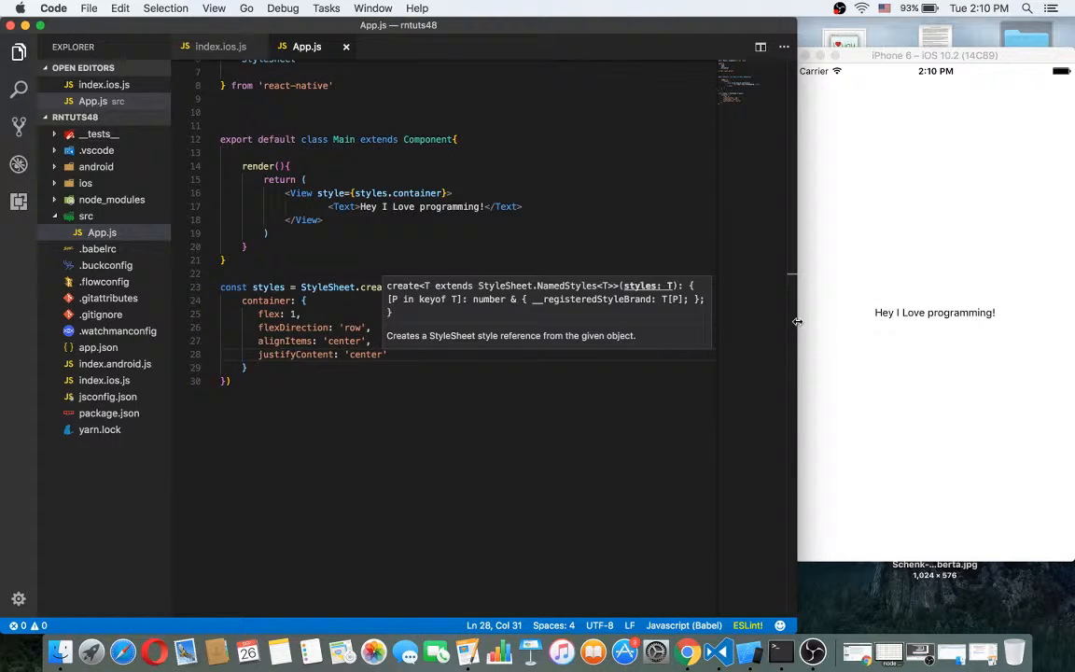
mouse_move(917, 272)
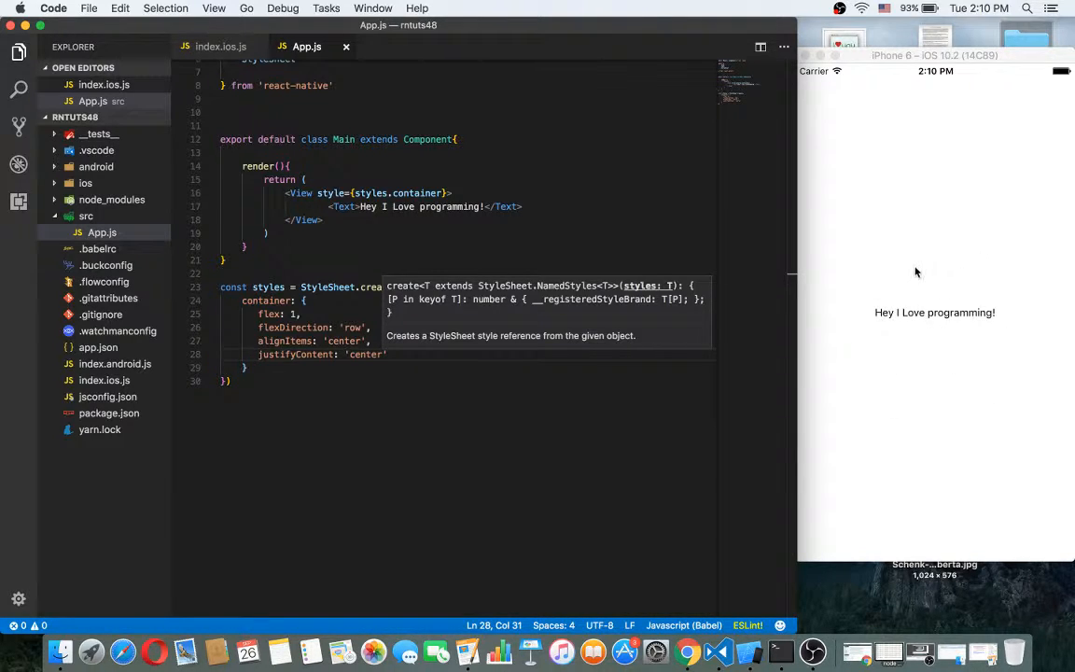
mouse_move(936, 231)
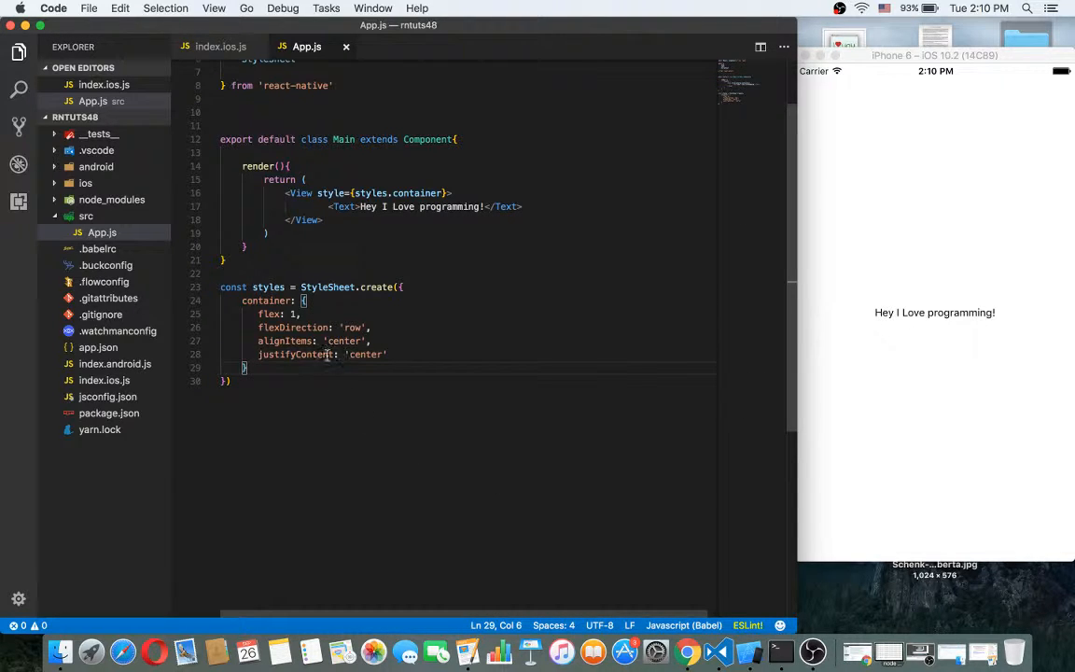
- Add a color: red property to the container style and select red to quote it
left_click(386, 354)
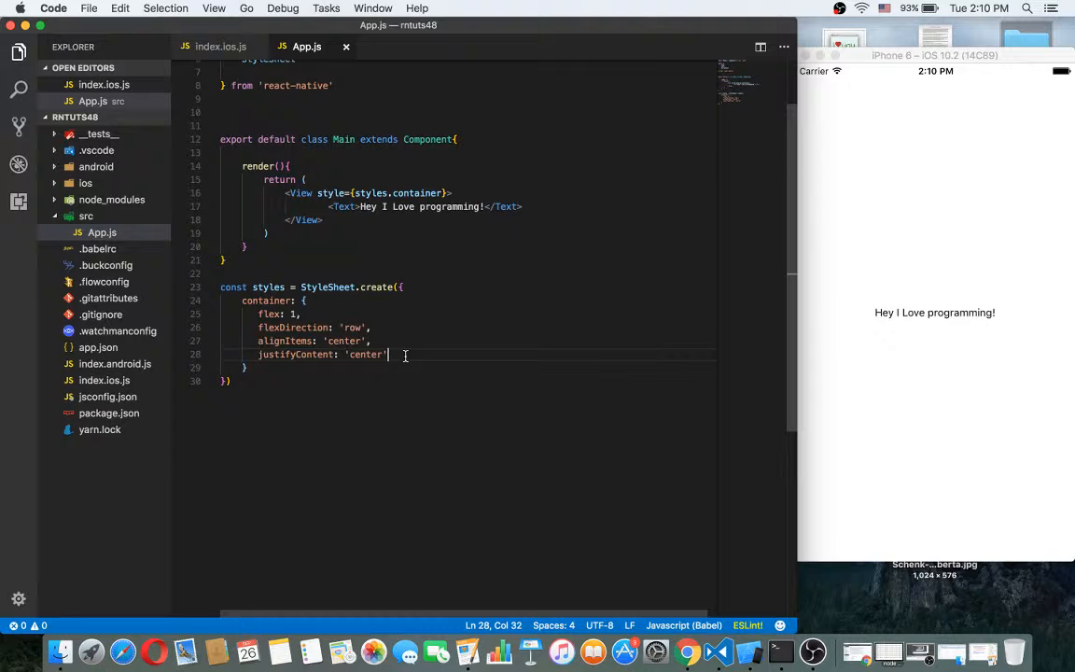
key("Enter")
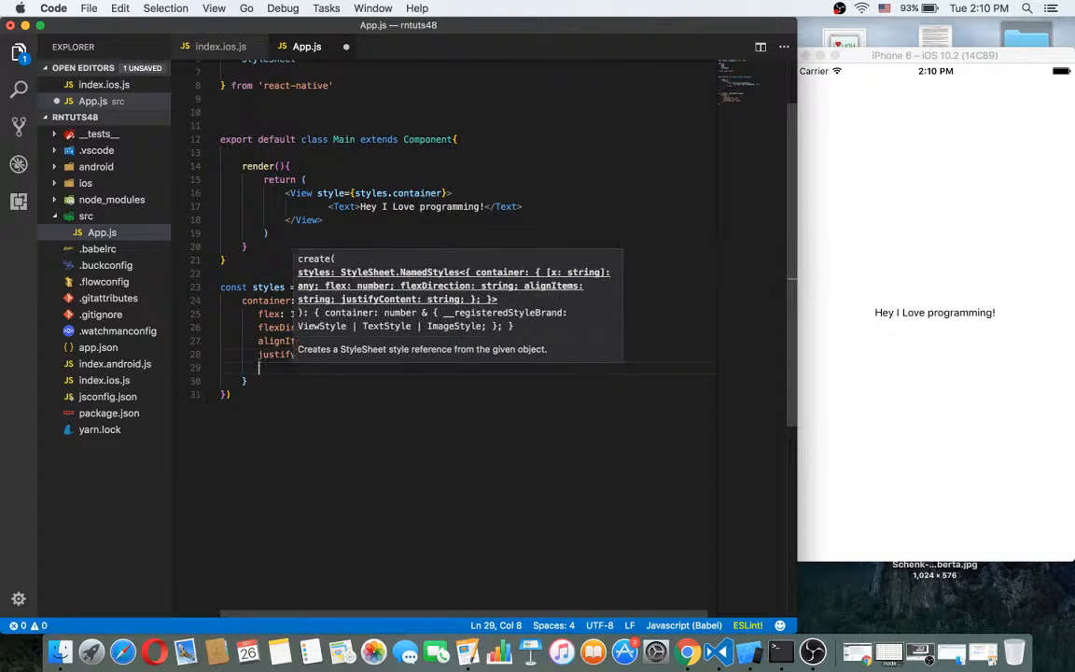
type("color:")
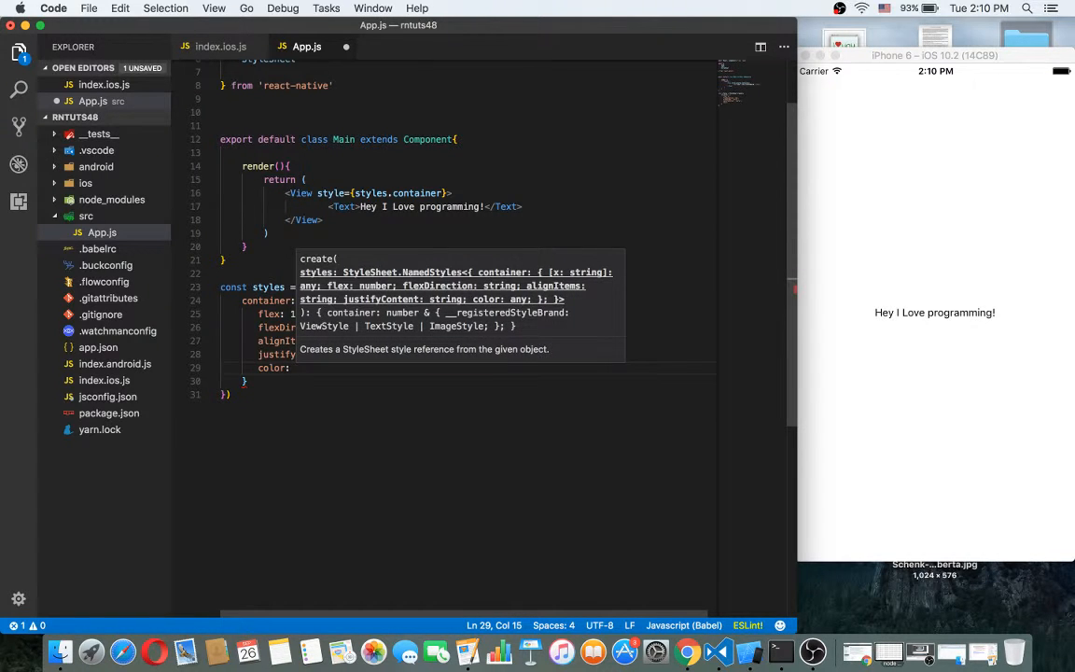
type("red")
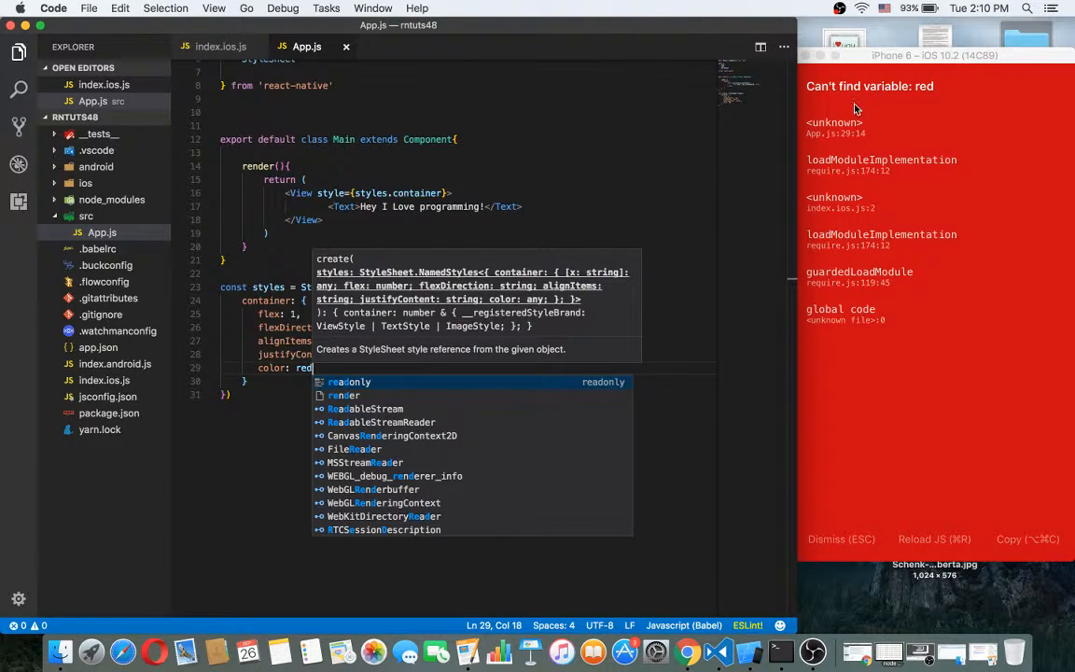
mouse_move(209, 493)
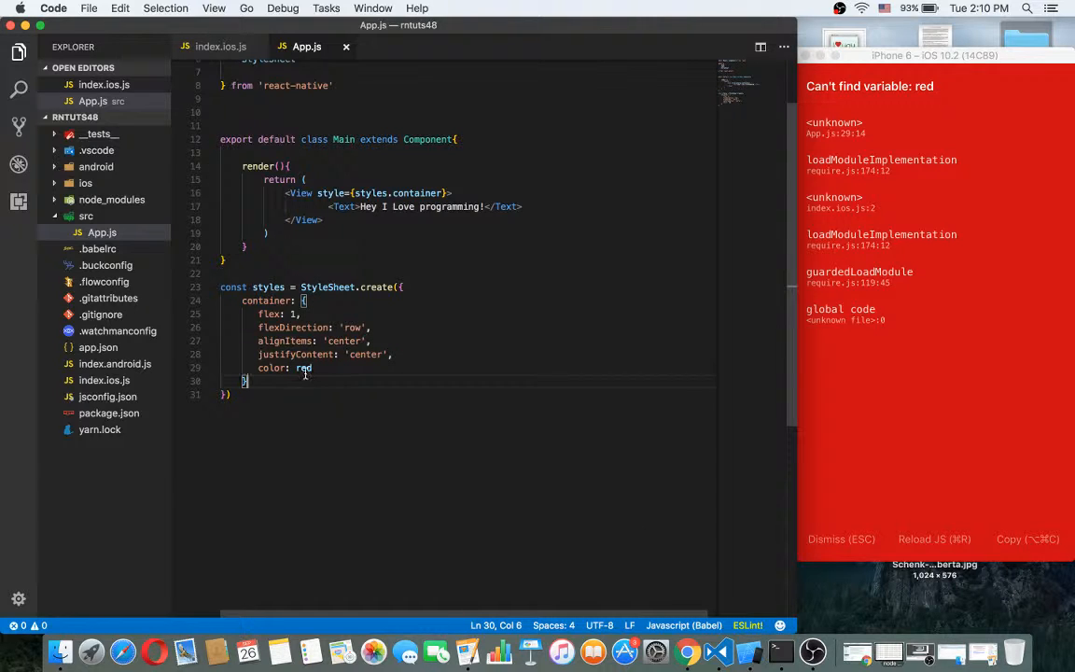
double_click(303, 368)
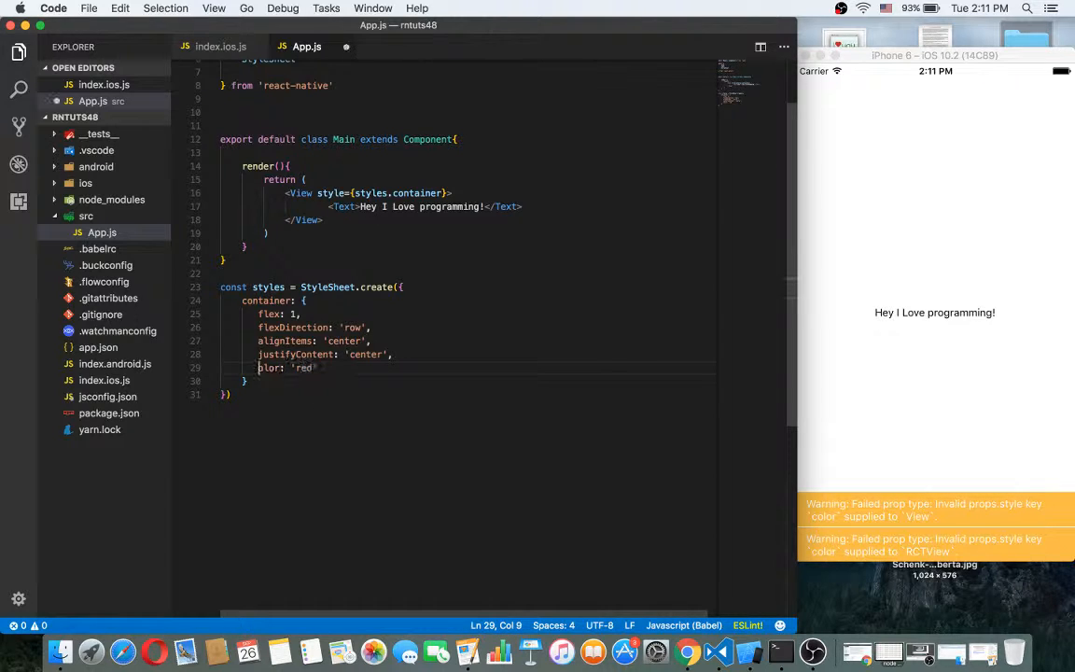
- Rename the container's color key to backgroundColor
type("backgroun")
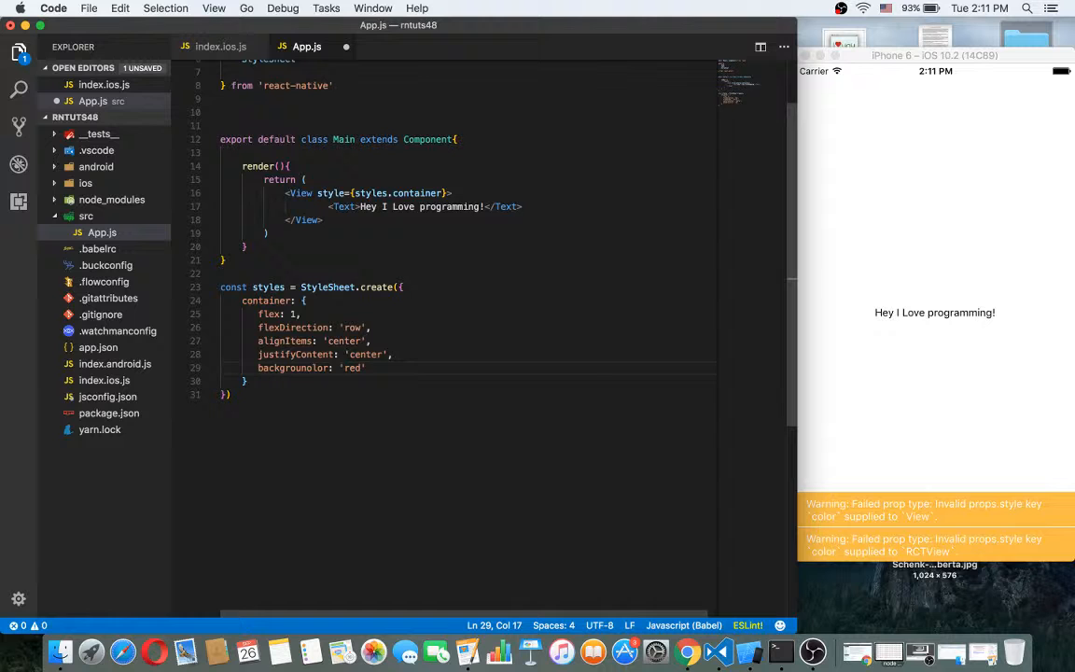
type("dC")
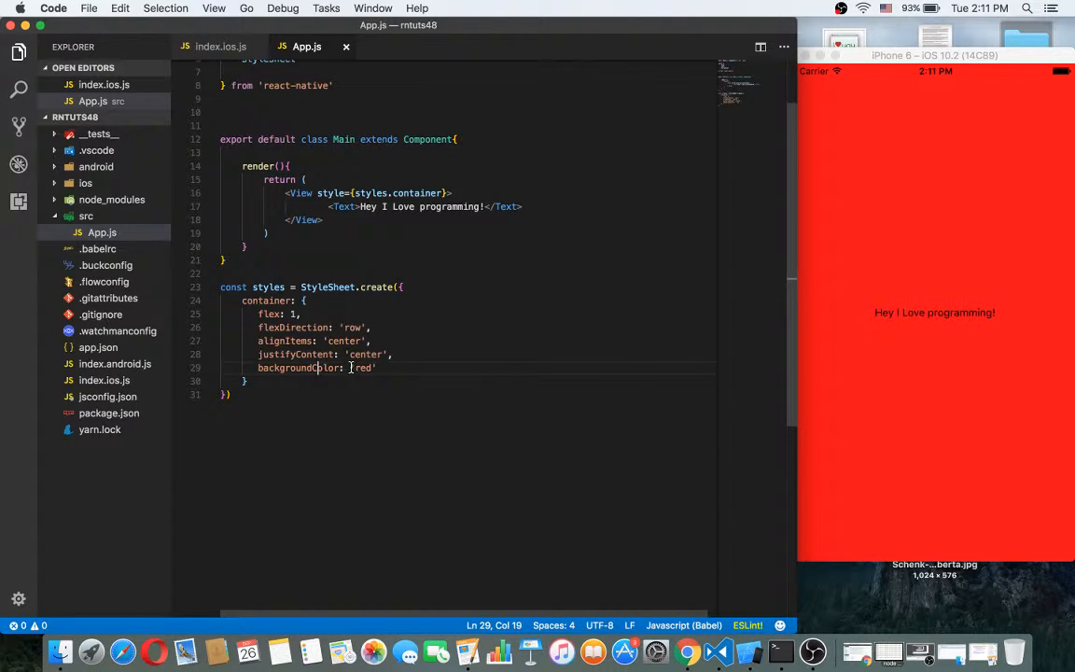
- Change the container backgroundColor value from 'red' to '#336699'
double_click(362, 368)
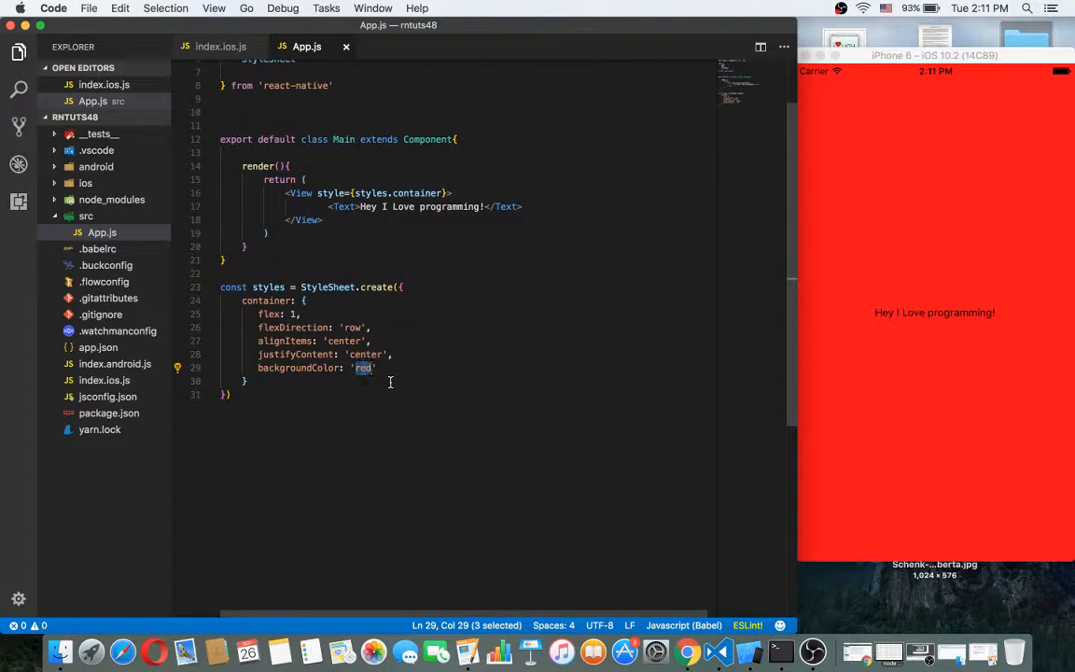
key("Delete")
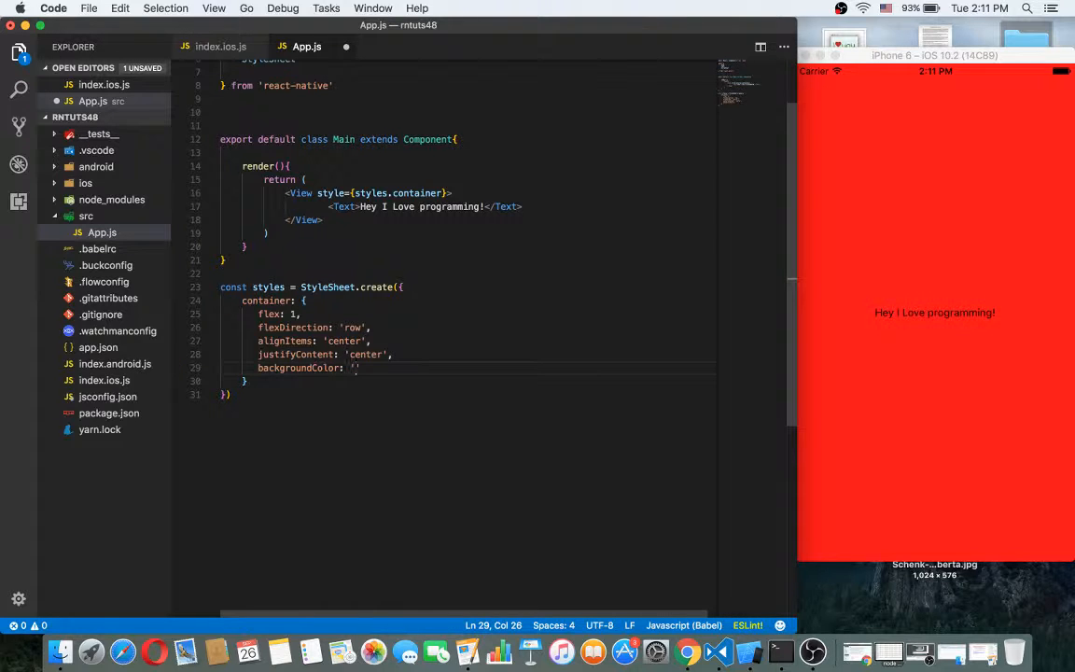
type("#33")
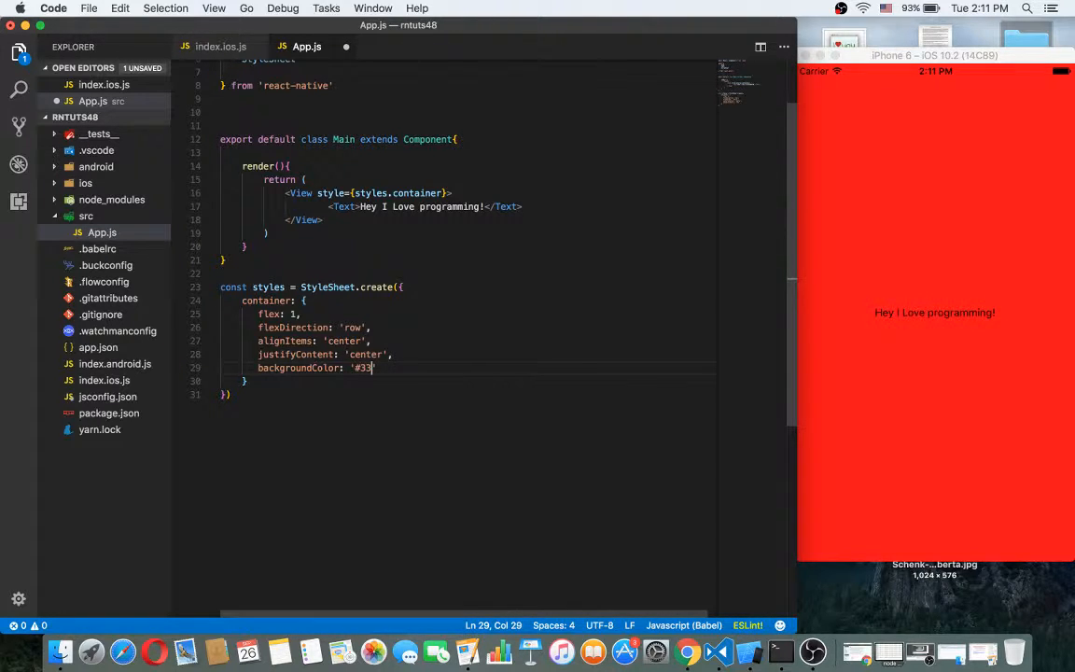
type("669")
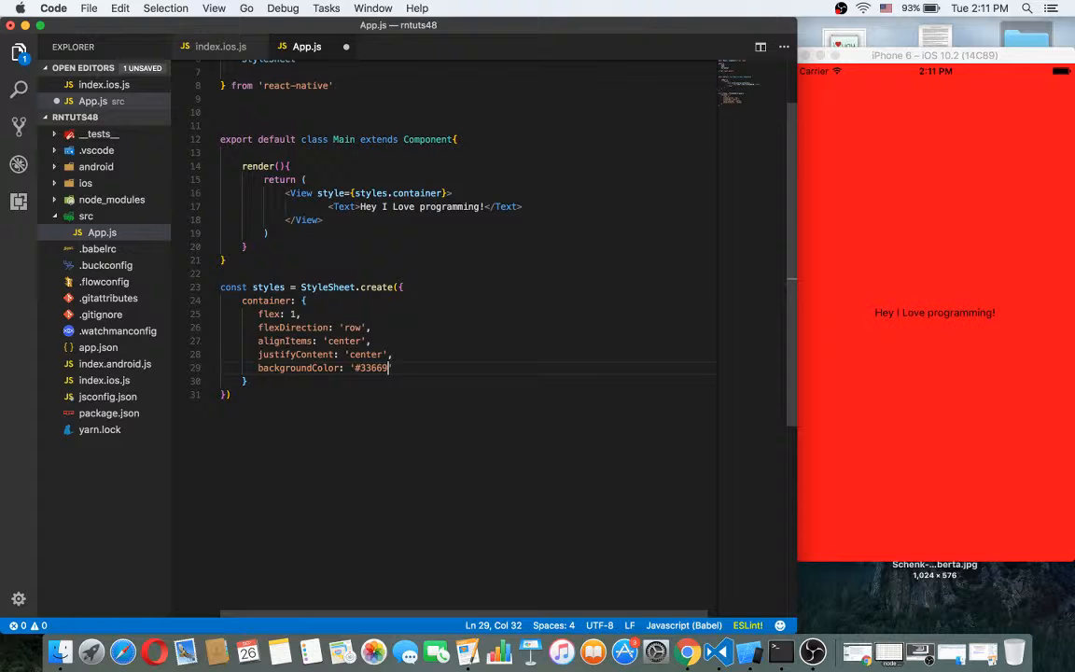
type("9")
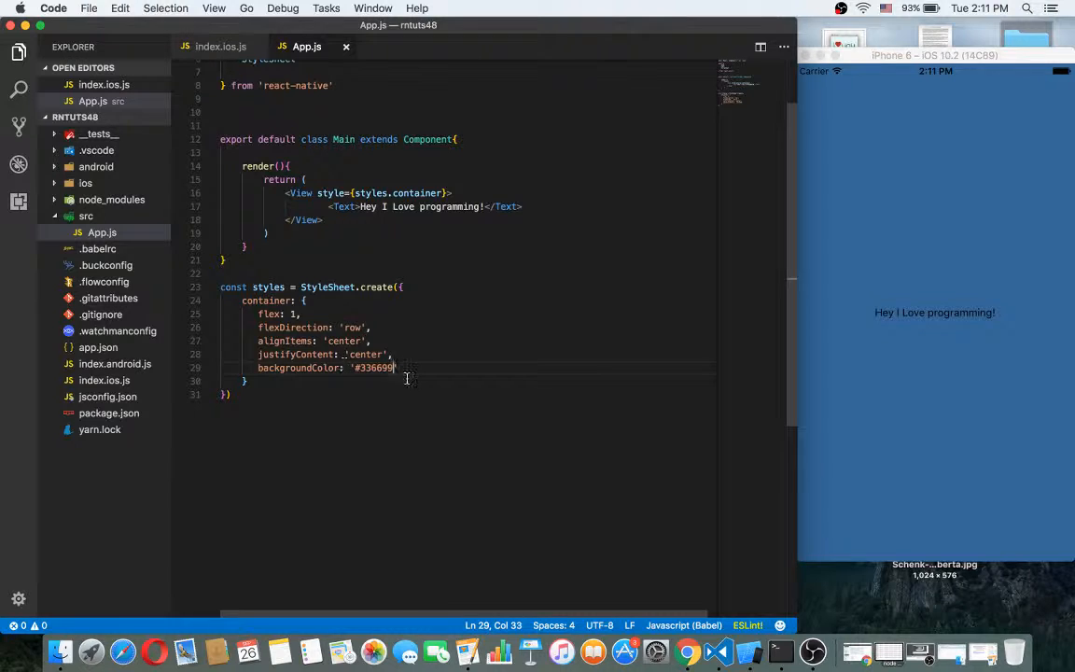
type("'")
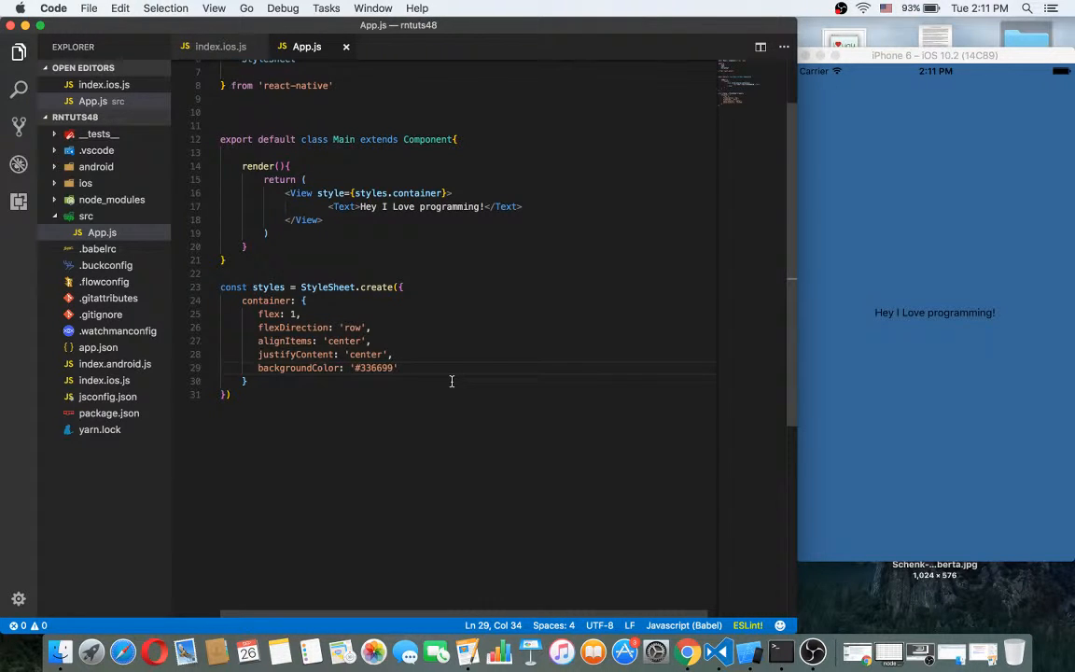
key("Enter")
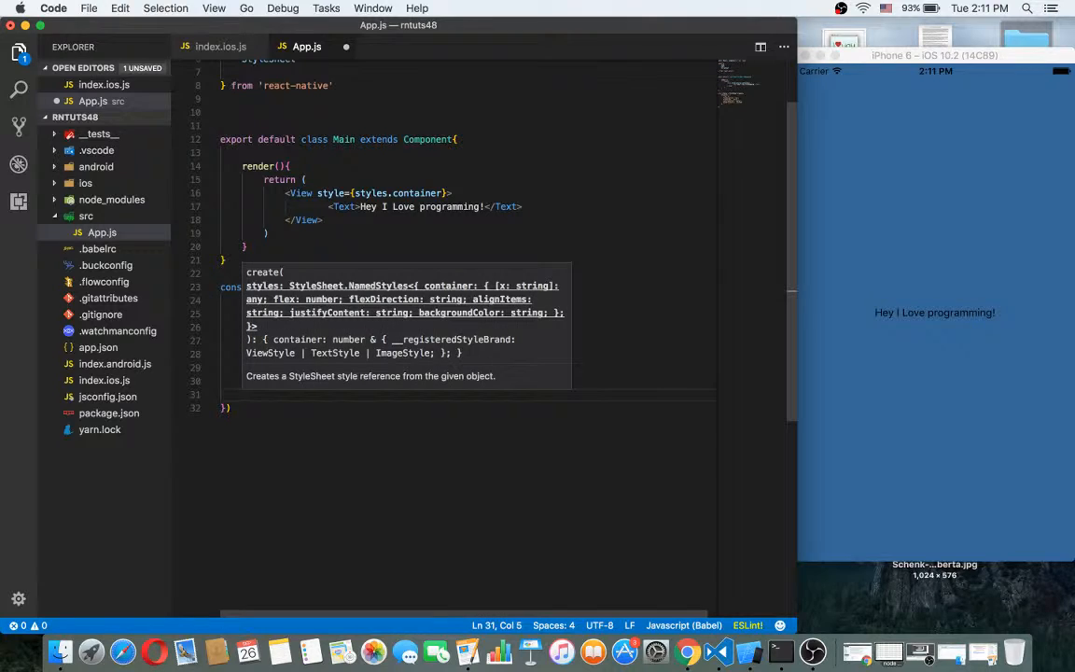
- Add a text style with color: 'white' to StyleSheet.create
type("text")
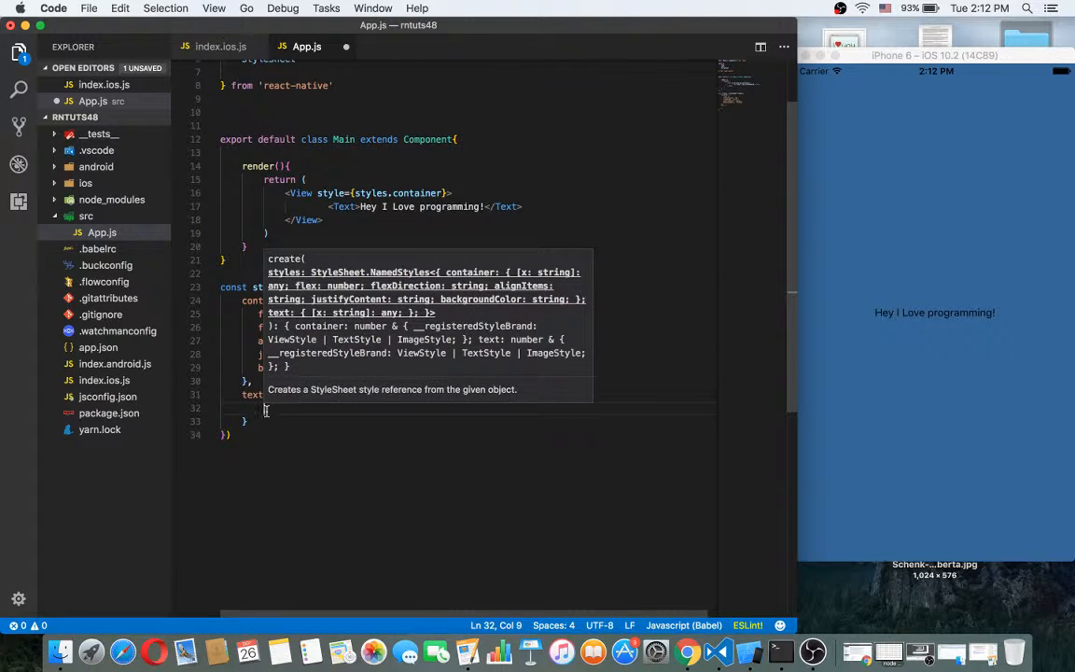
type("color:")
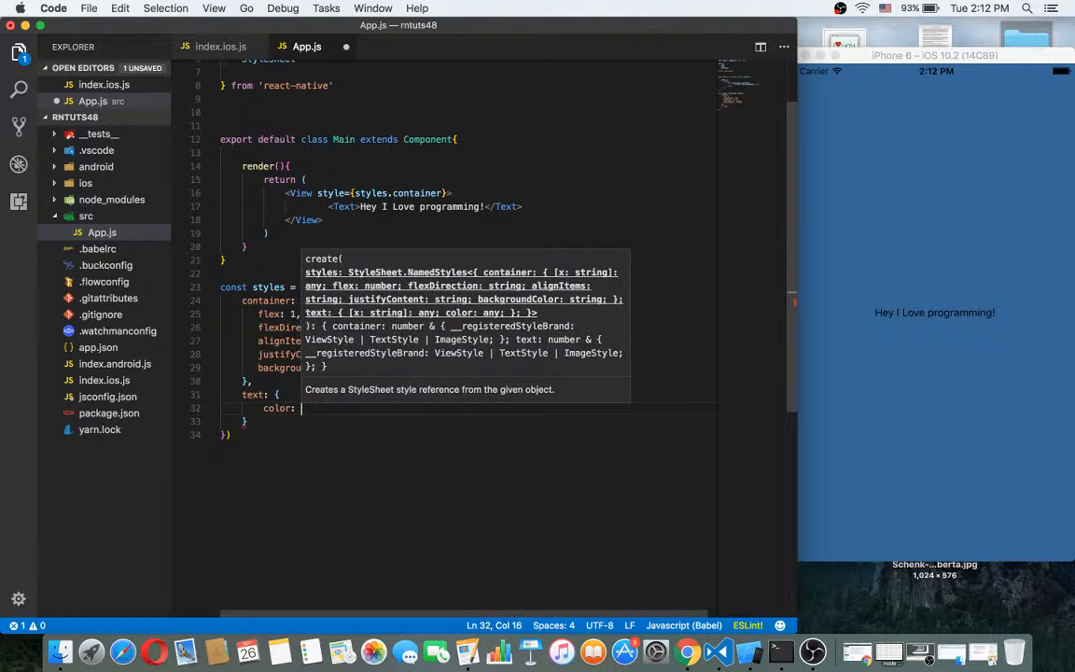
type("whi'")
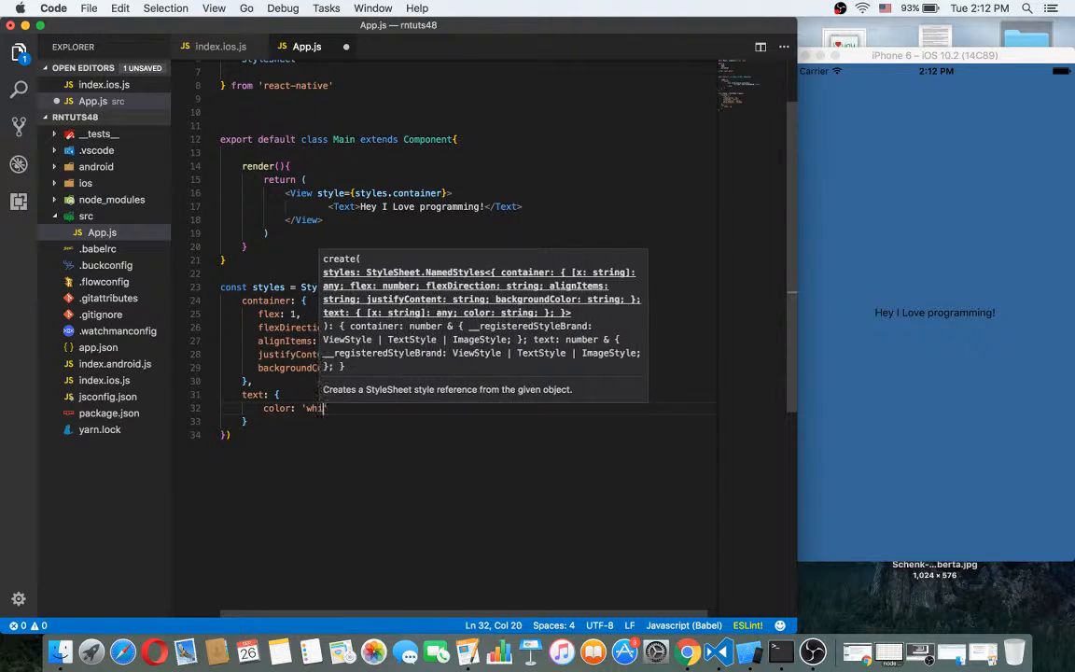
type("te")
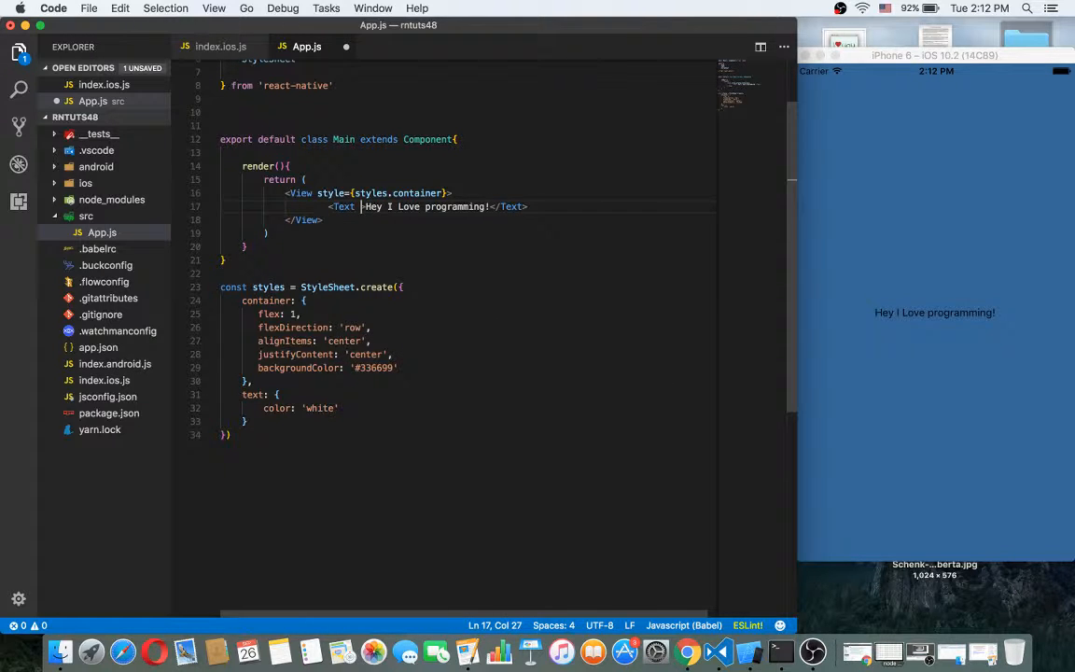
- Apply style={styles.text} to the greeting's Text element
type("style={style.")
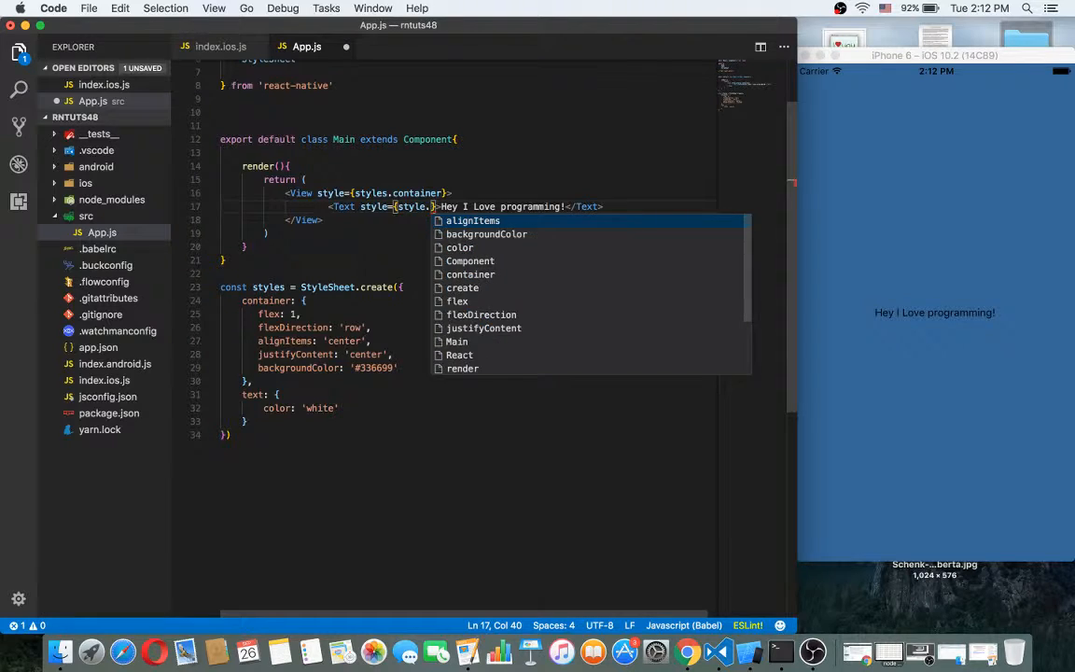
type("text")
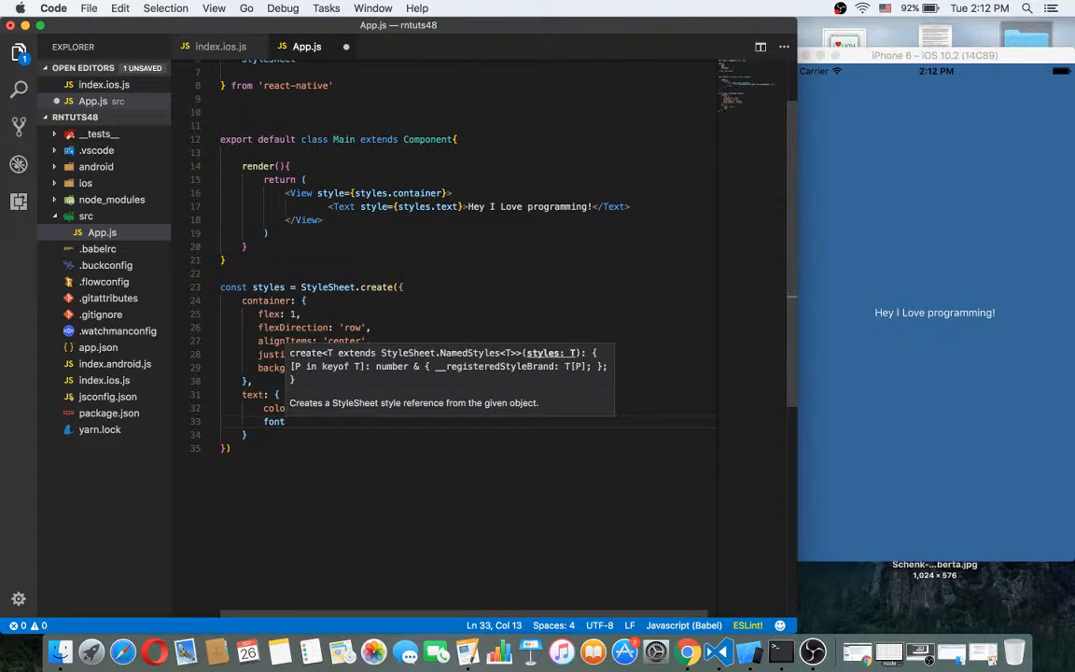
- Add fontSize: 25 to styles.text (after trying 20) and begin the next font property
type("fontSize:")
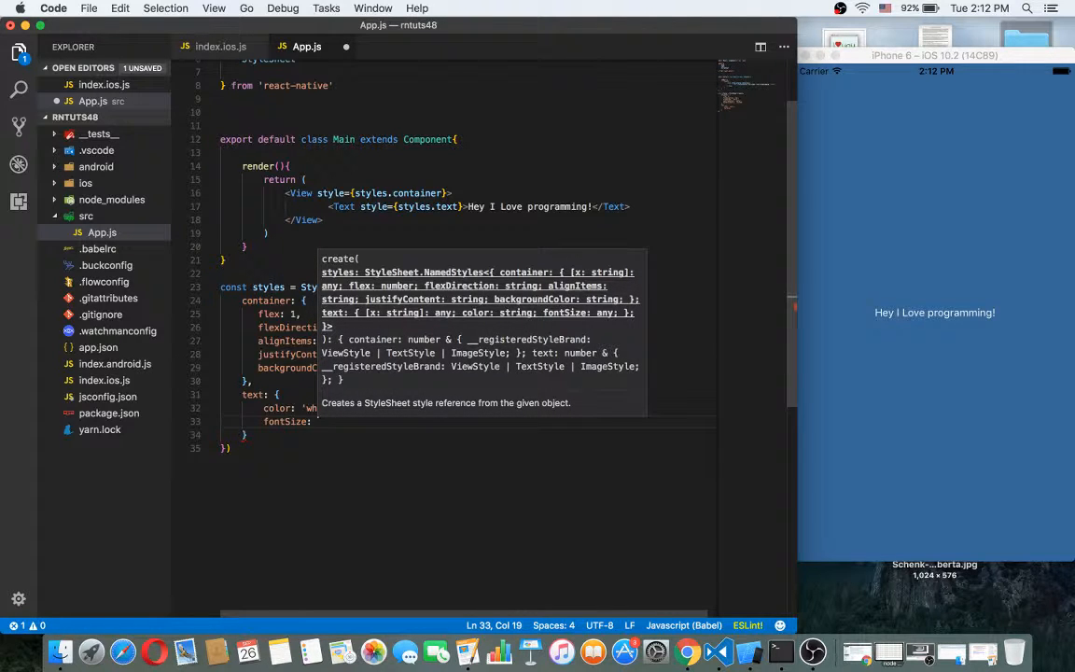
type("20")
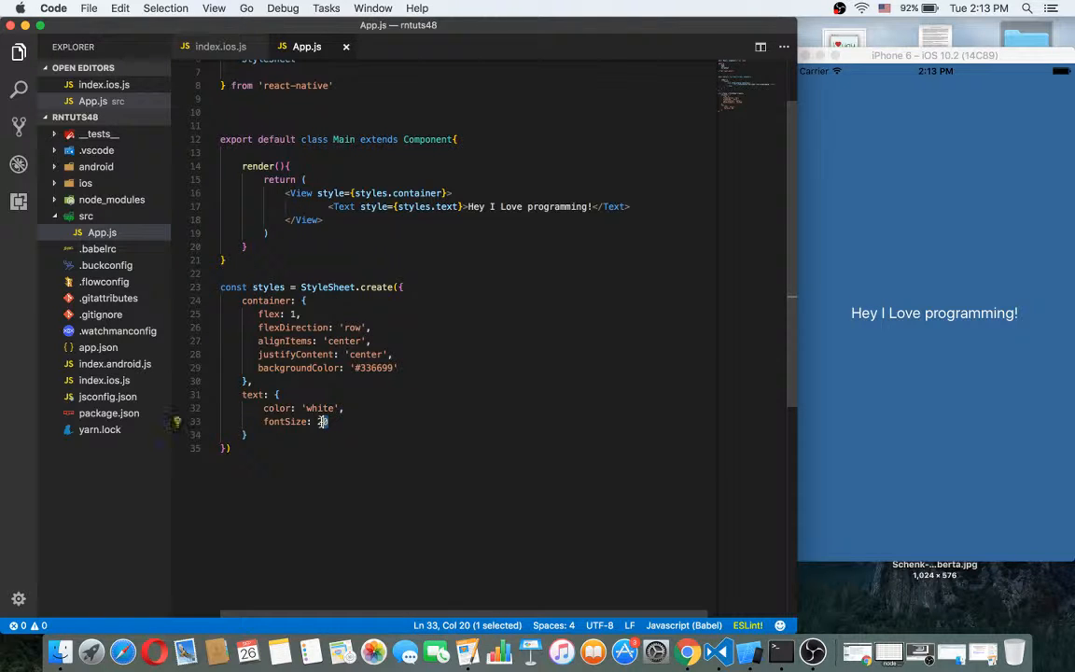
type("25")
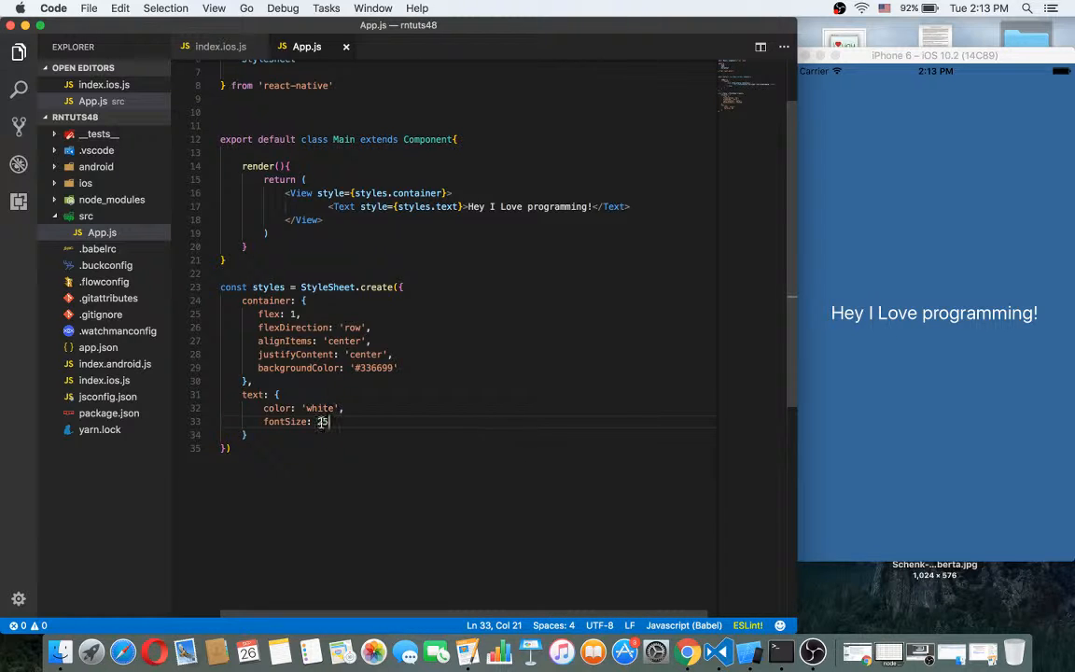
type(",")
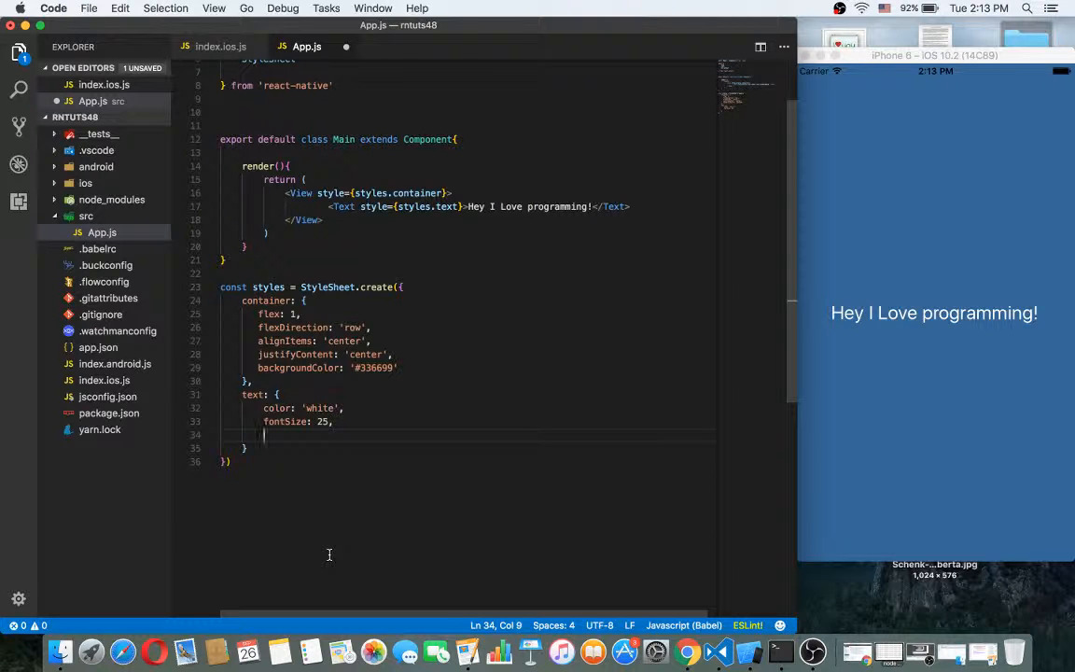
type("fon")
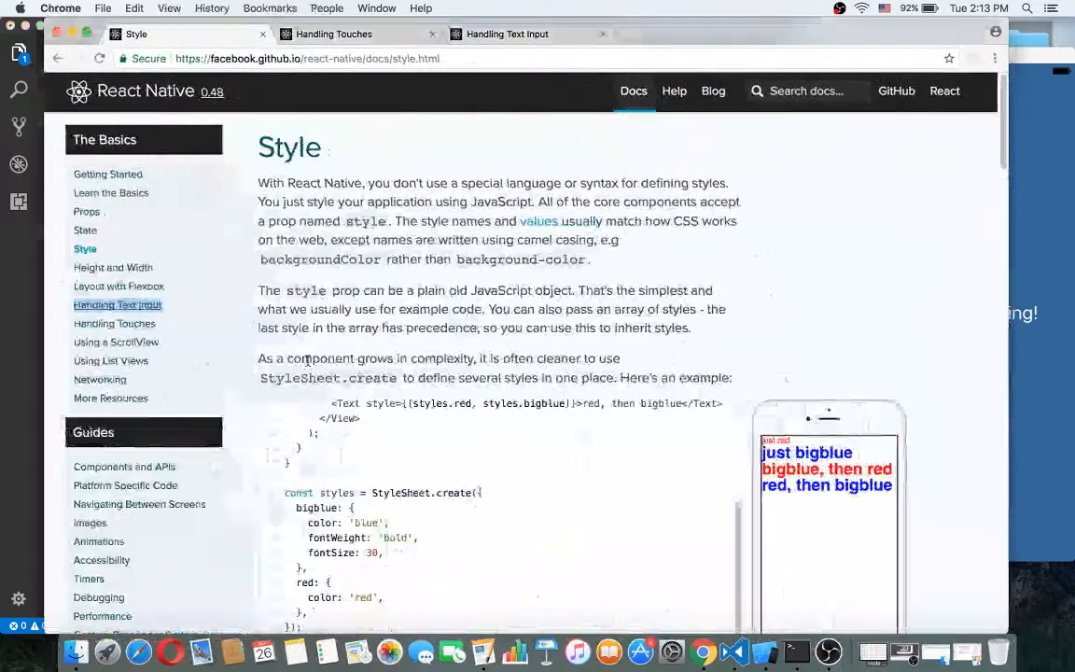
- Scroll down the React Native Style docs to the stylesheet example
scroll("down", 3)
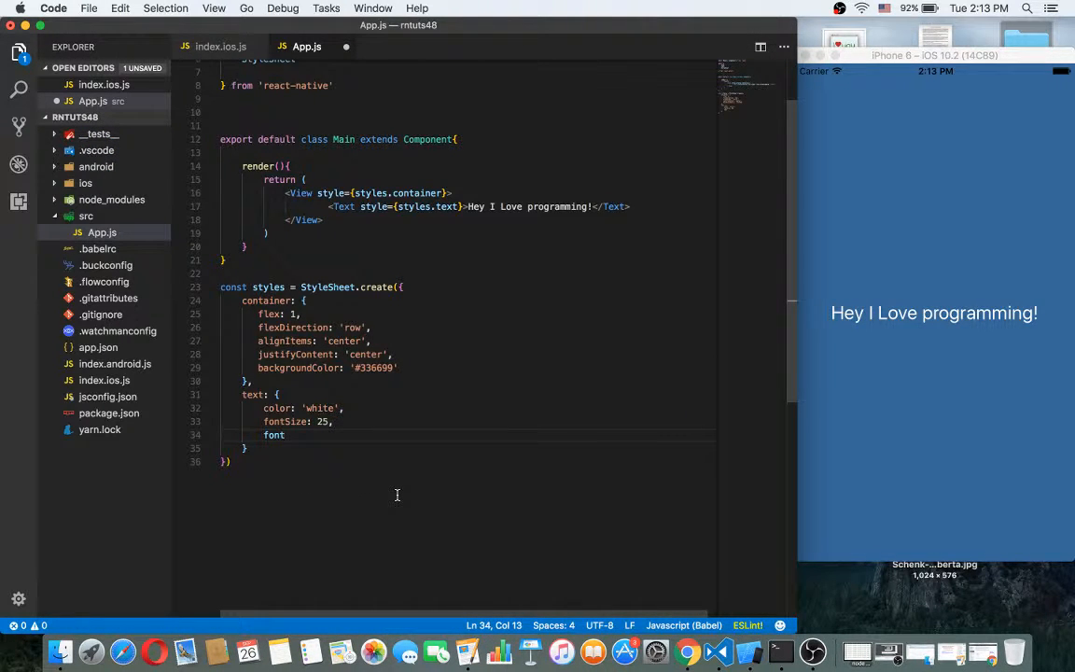
- Complete fontWeight: 'bold' in styles.text so the greeting renders bold
type("W")
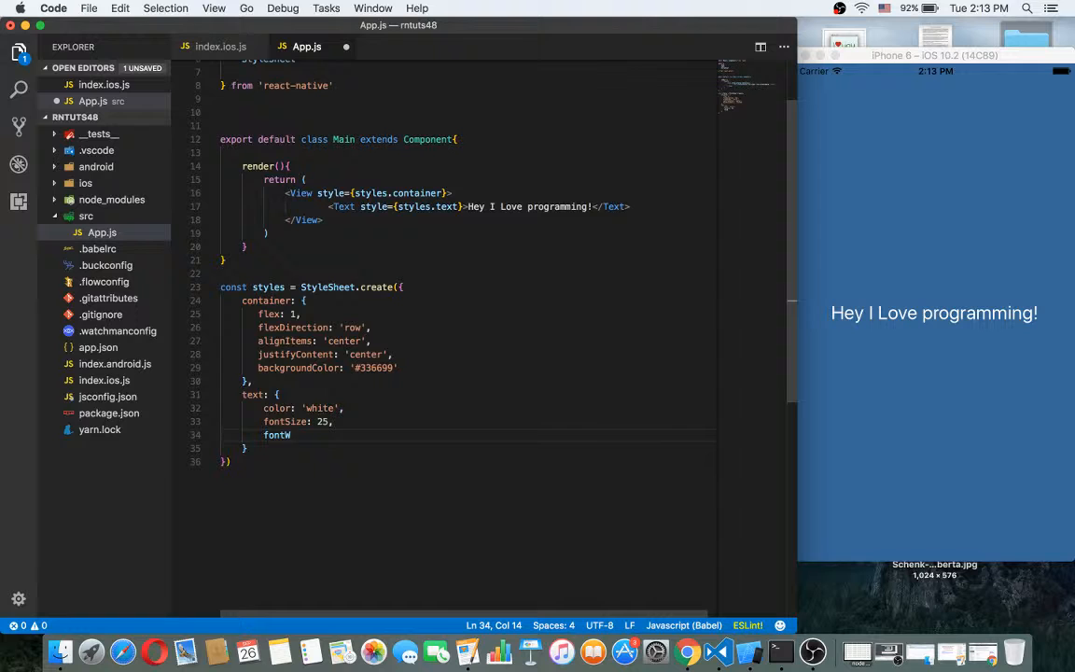
type("eight")
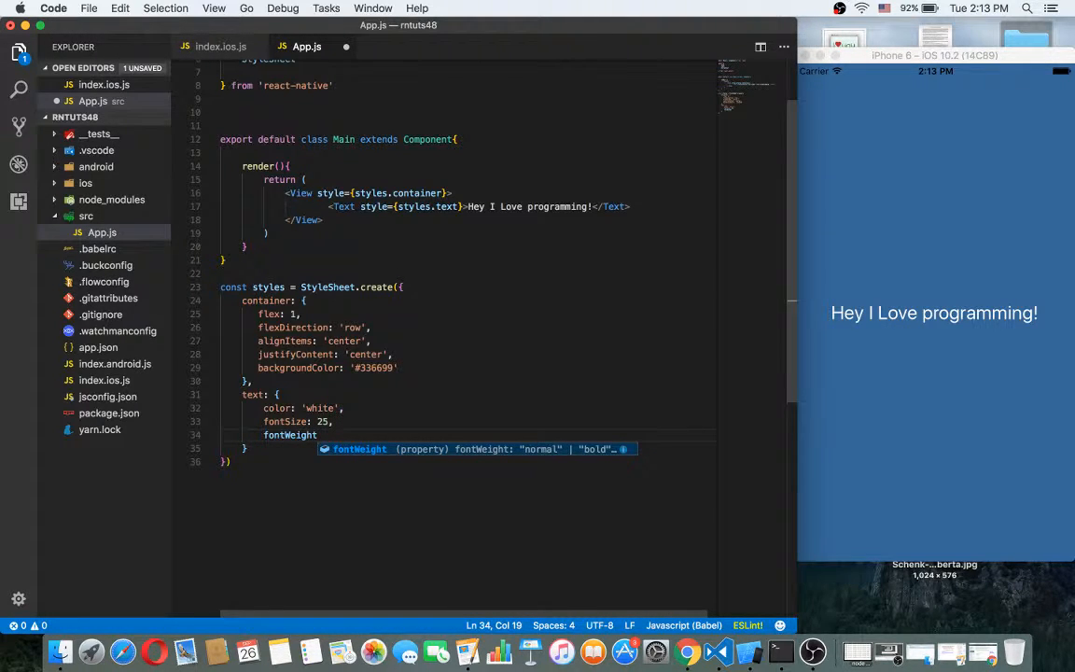
type(":")
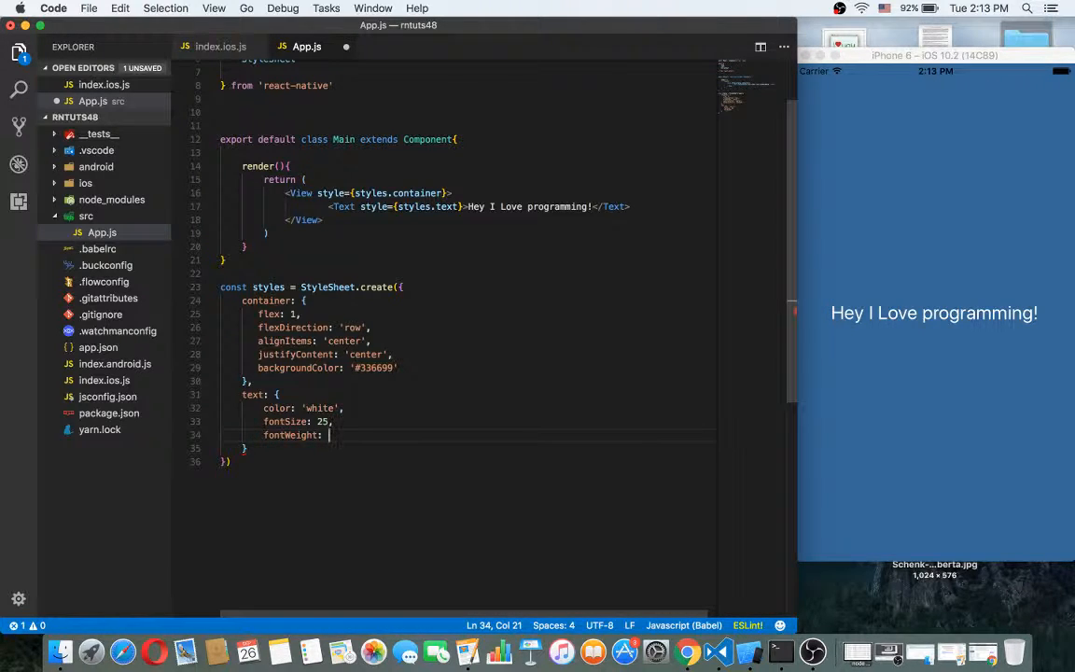
type("'")
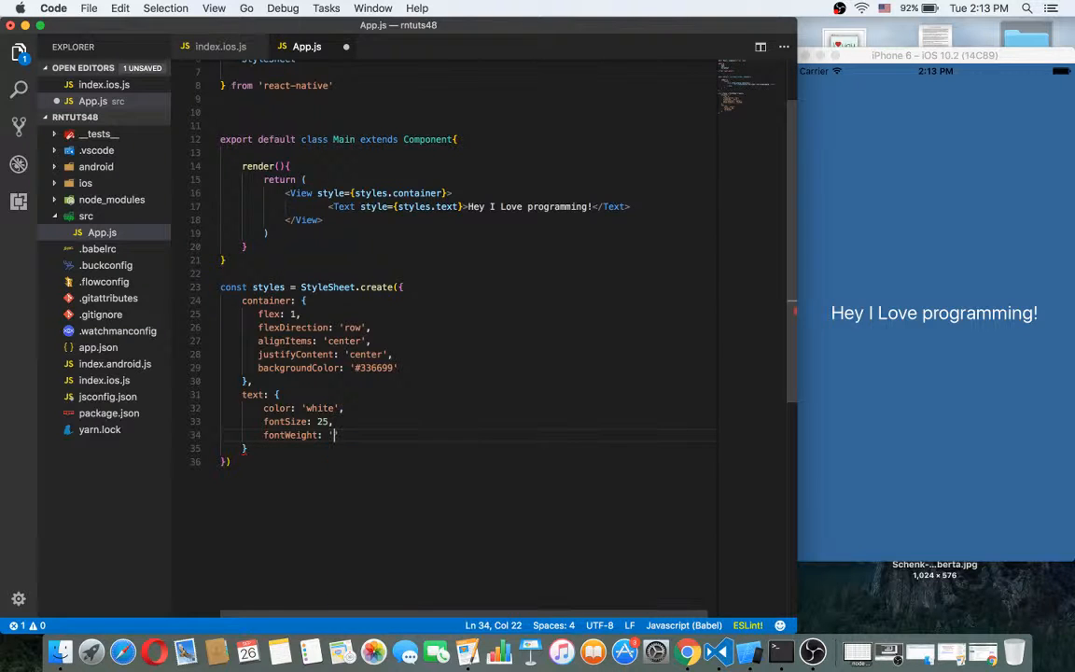
type("bold")
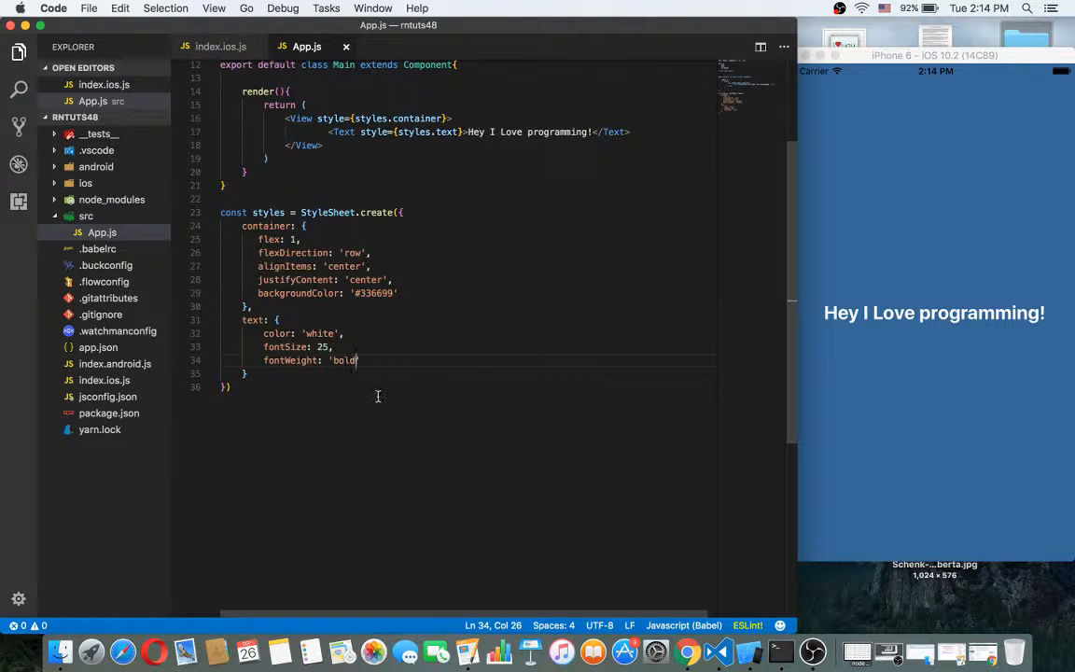
scroll("down", 3)
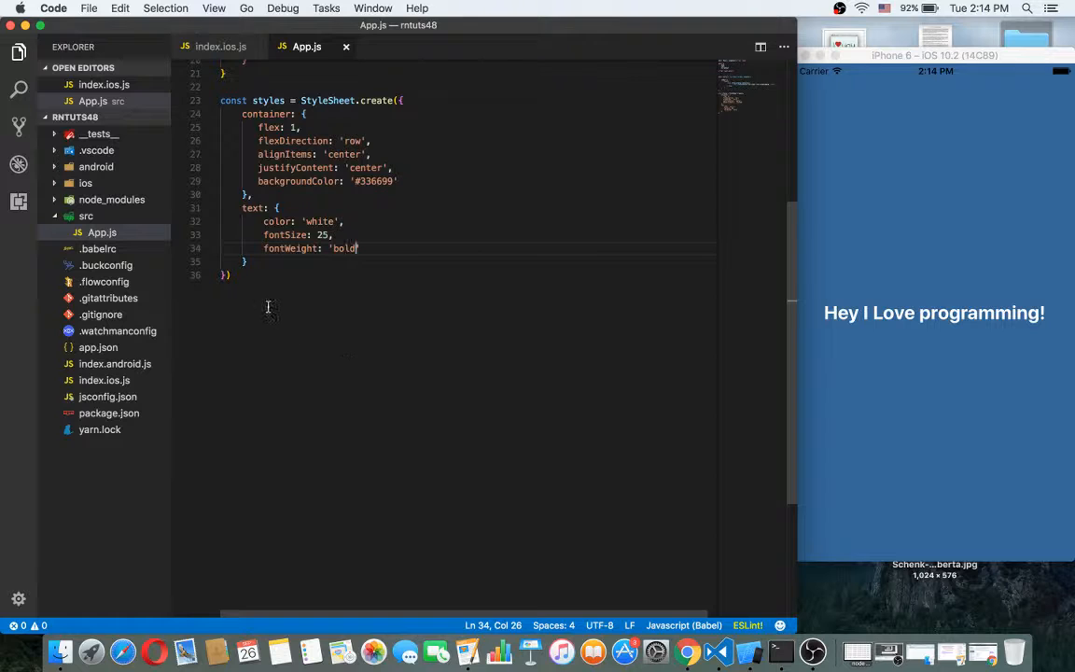